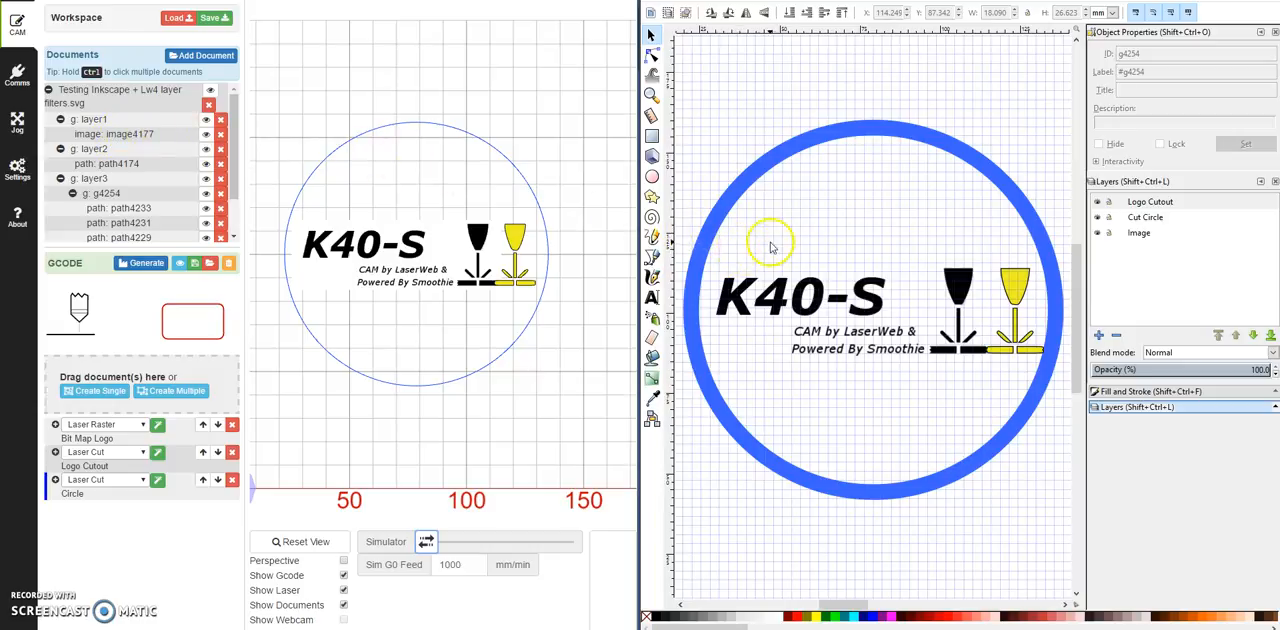
mouse_move(840, 212)
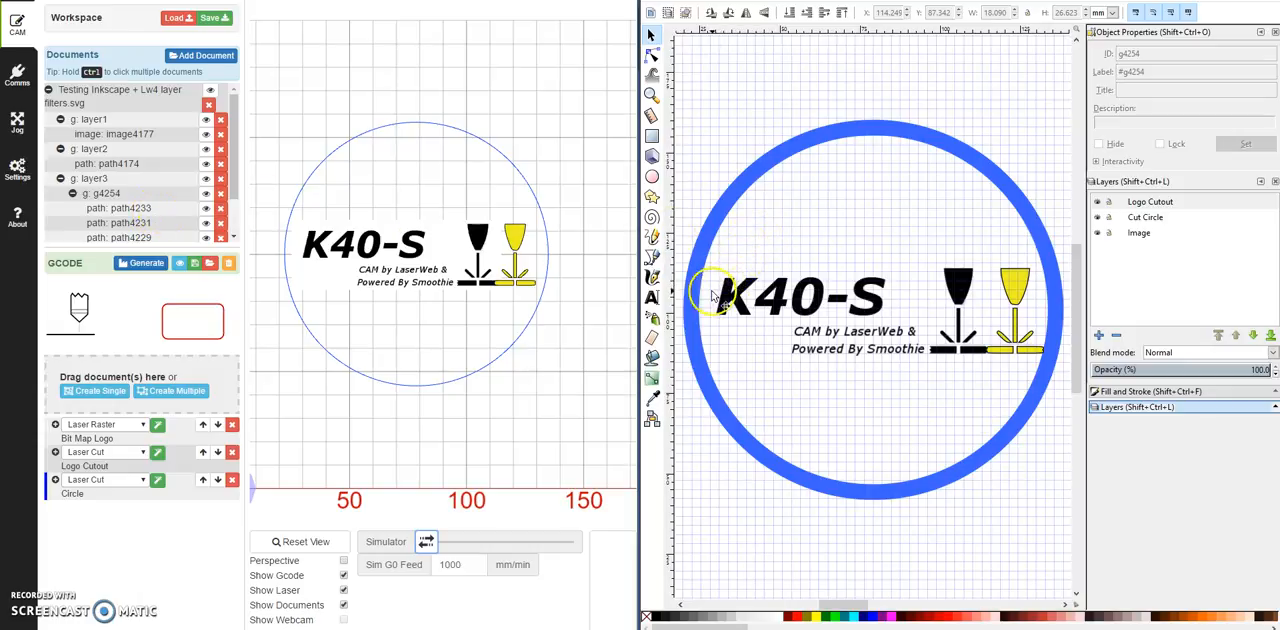
mouse_move(710, 248)
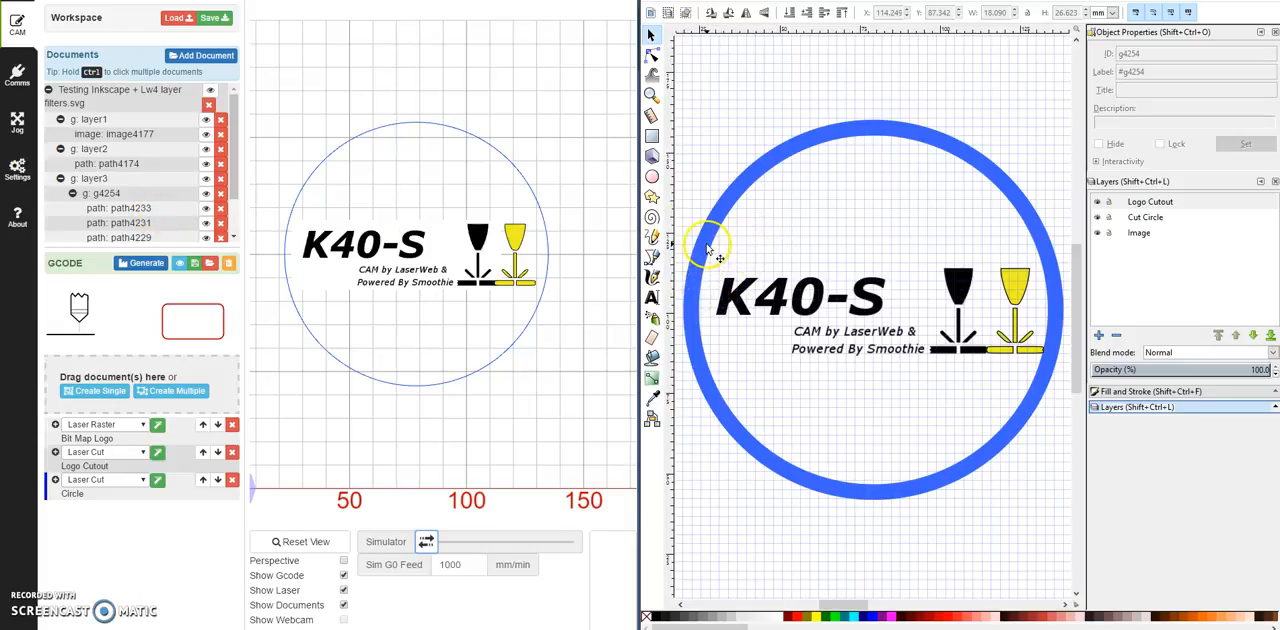
mouse_move(204, 292)
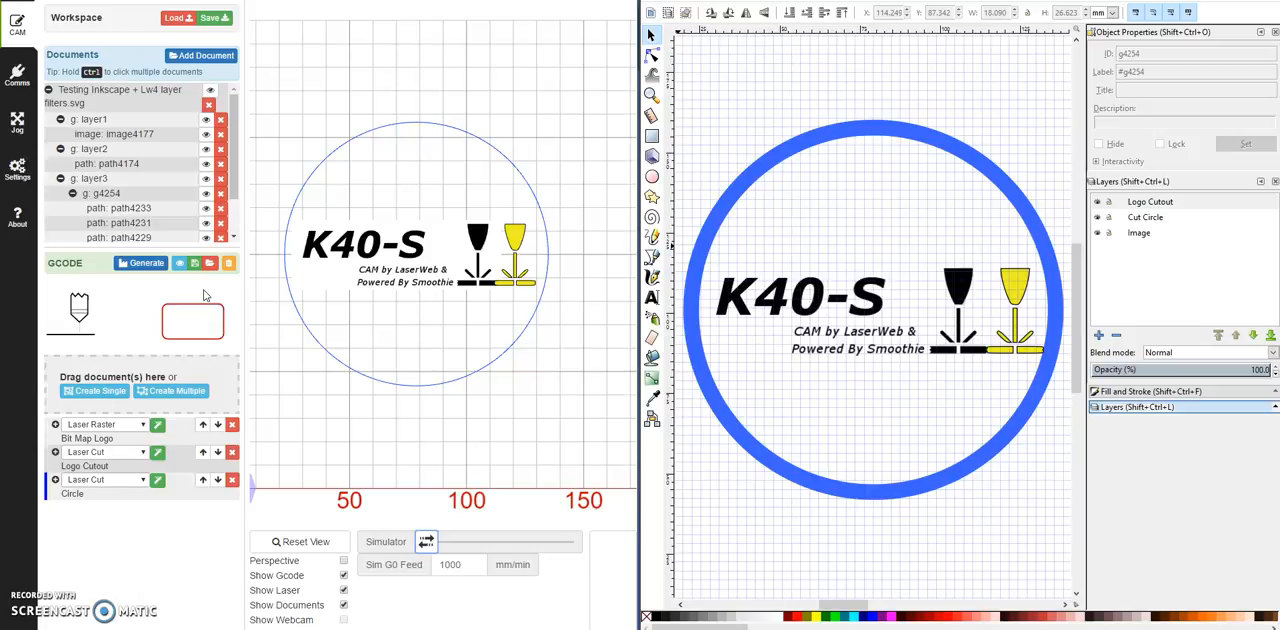
mouse_move(628, 334)
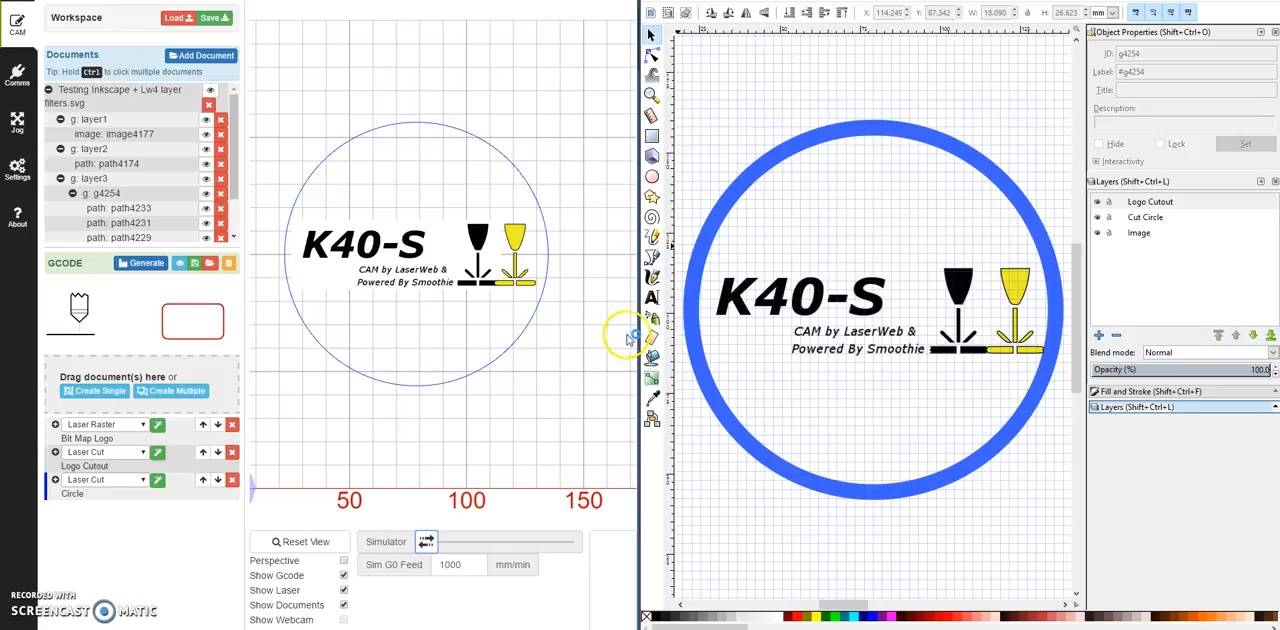
mouse_move(640, 318)
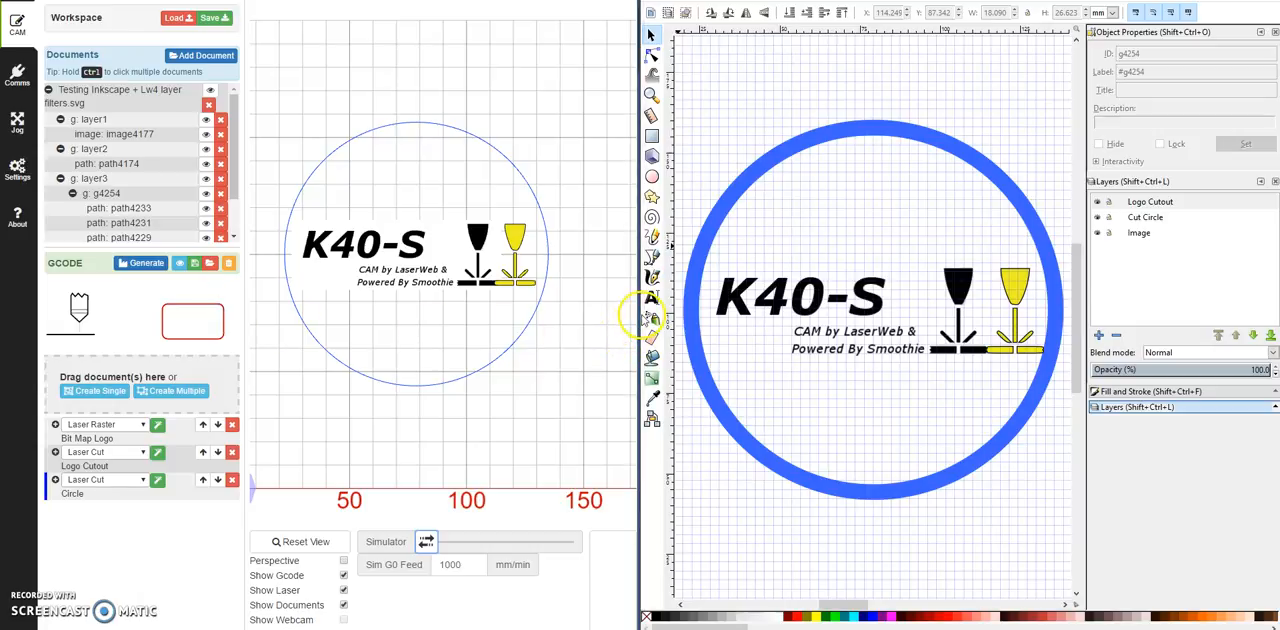
mouse_move(910, 276)
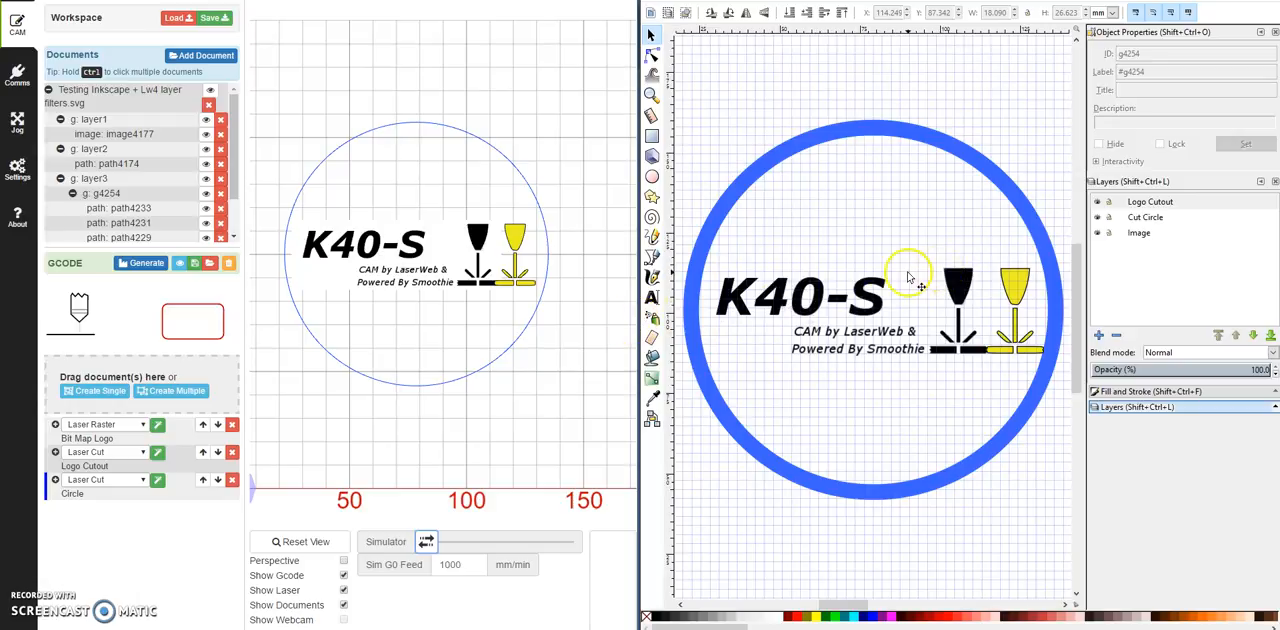
mouse_move(764, 218)
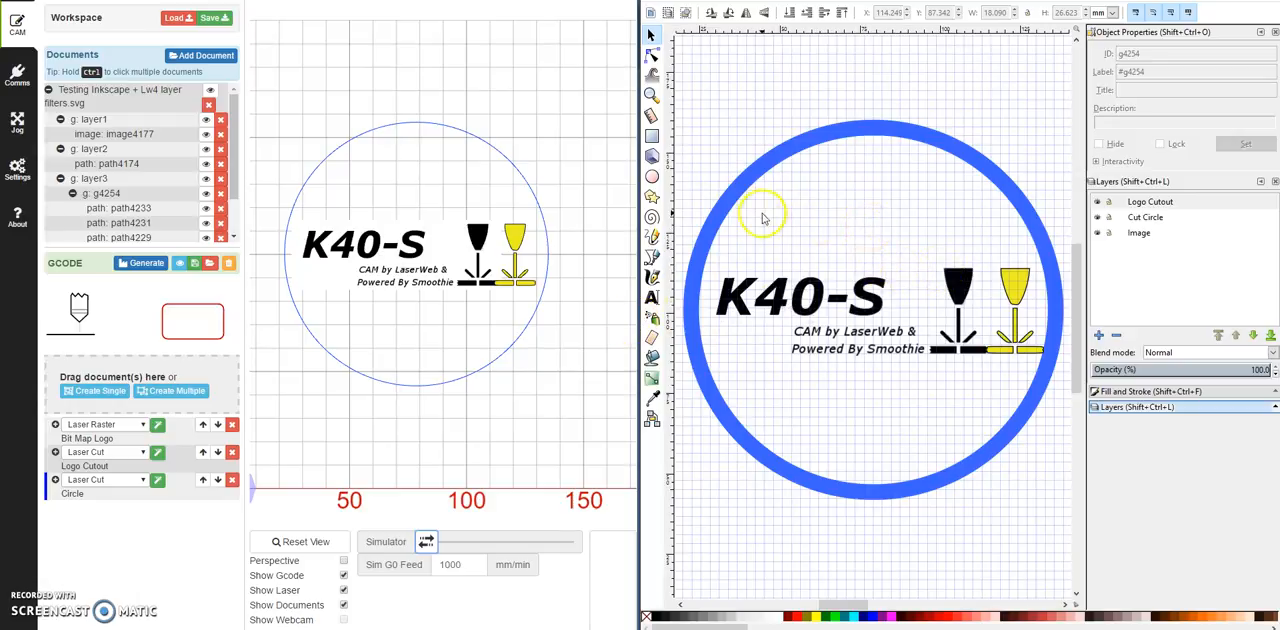
mouse_move(792, 192)
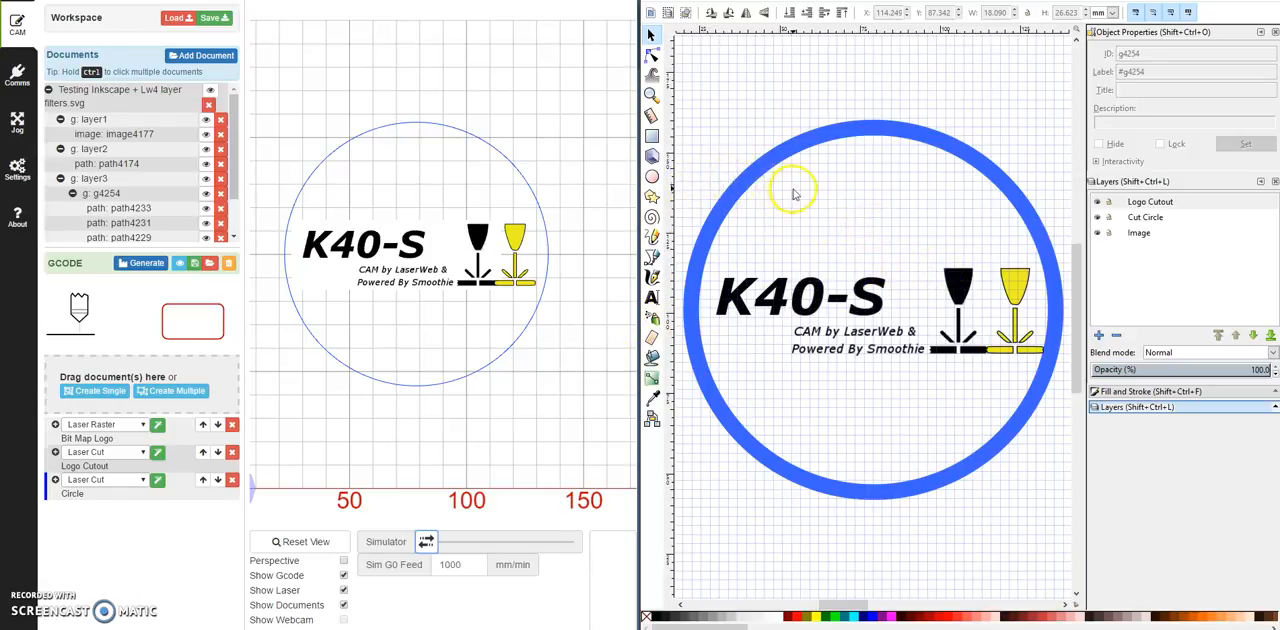
mouse_move(816, 210)
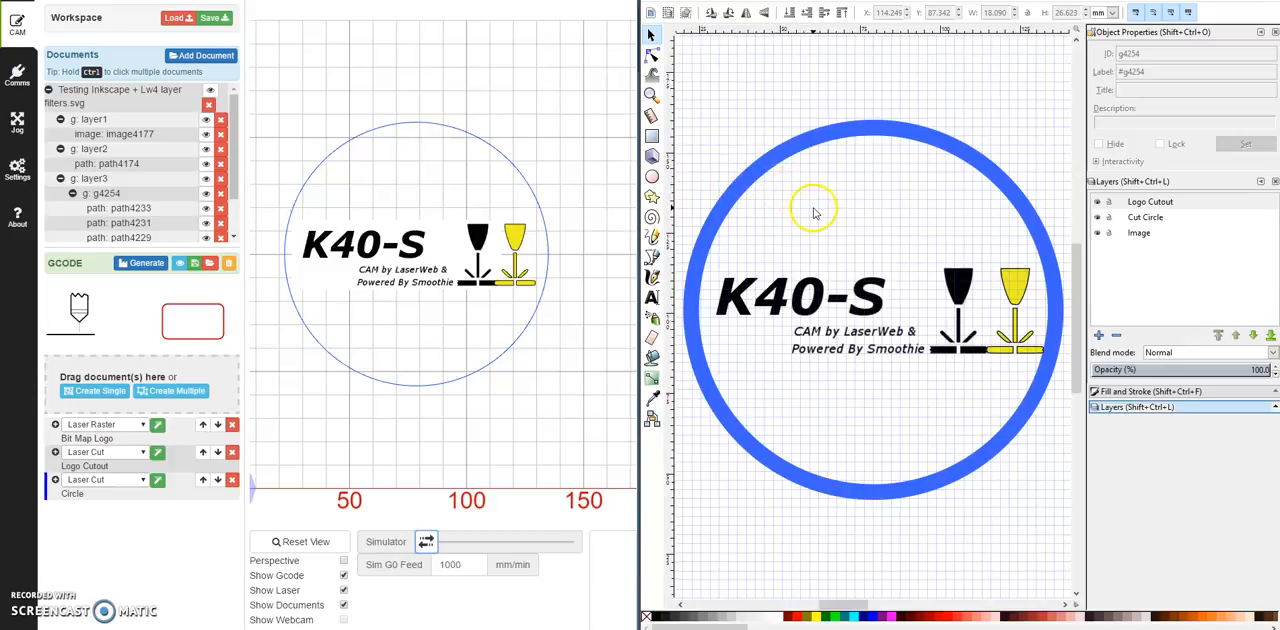
mouse_move(816, 156)
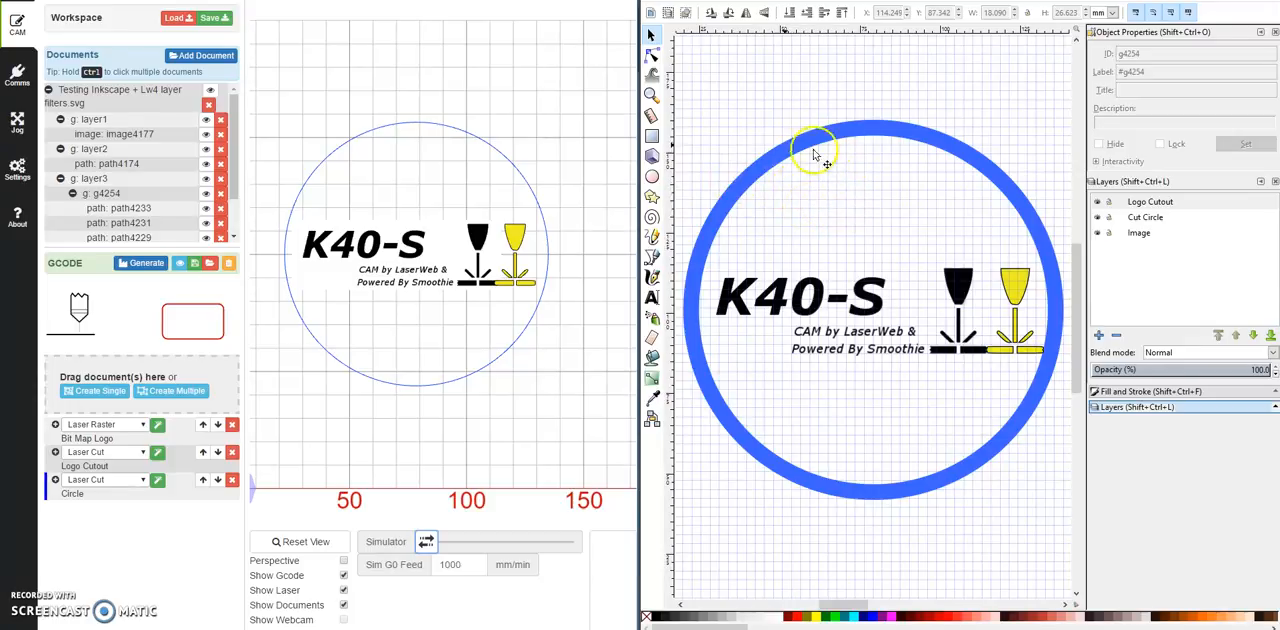
mouse_move(780, 190)
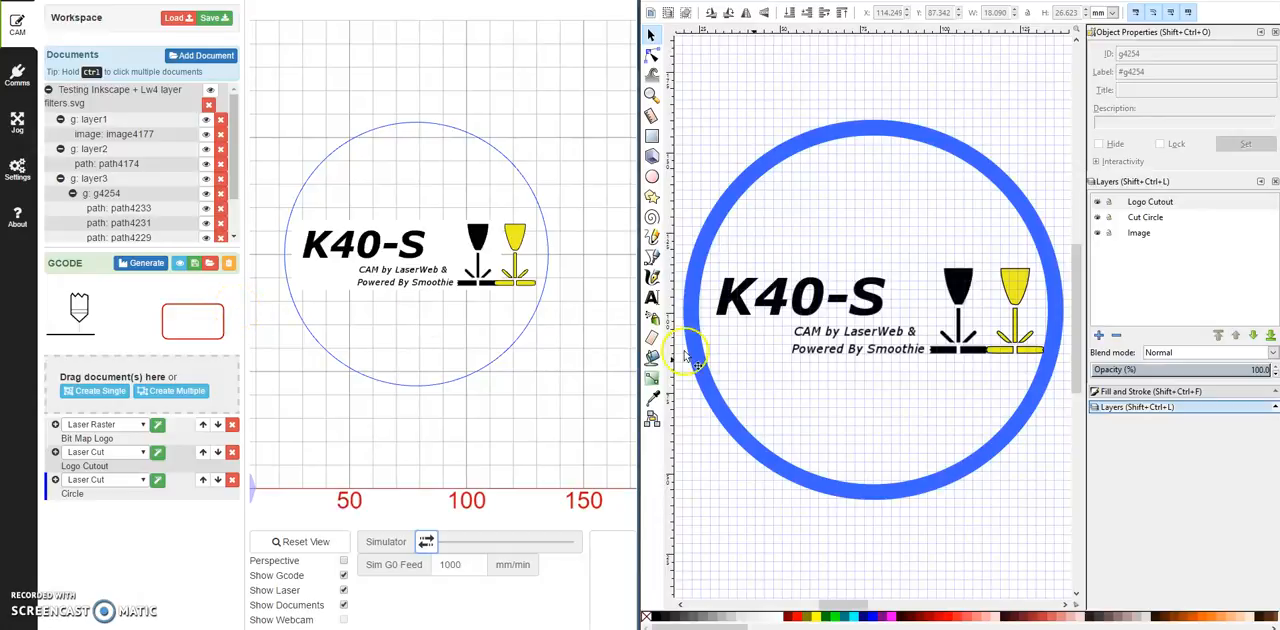
mouse_move(838, 184)
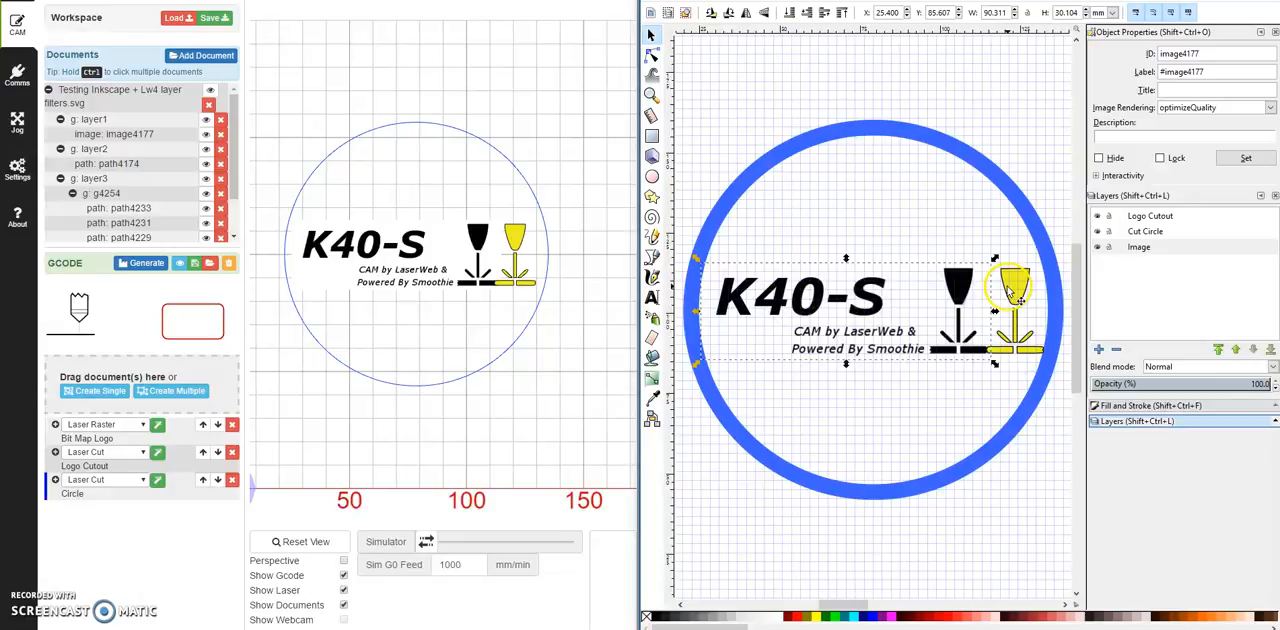
Select the black-and-yellow laser icon group, then the blue cut circle, on the canvas.
left_click(1012, 290)
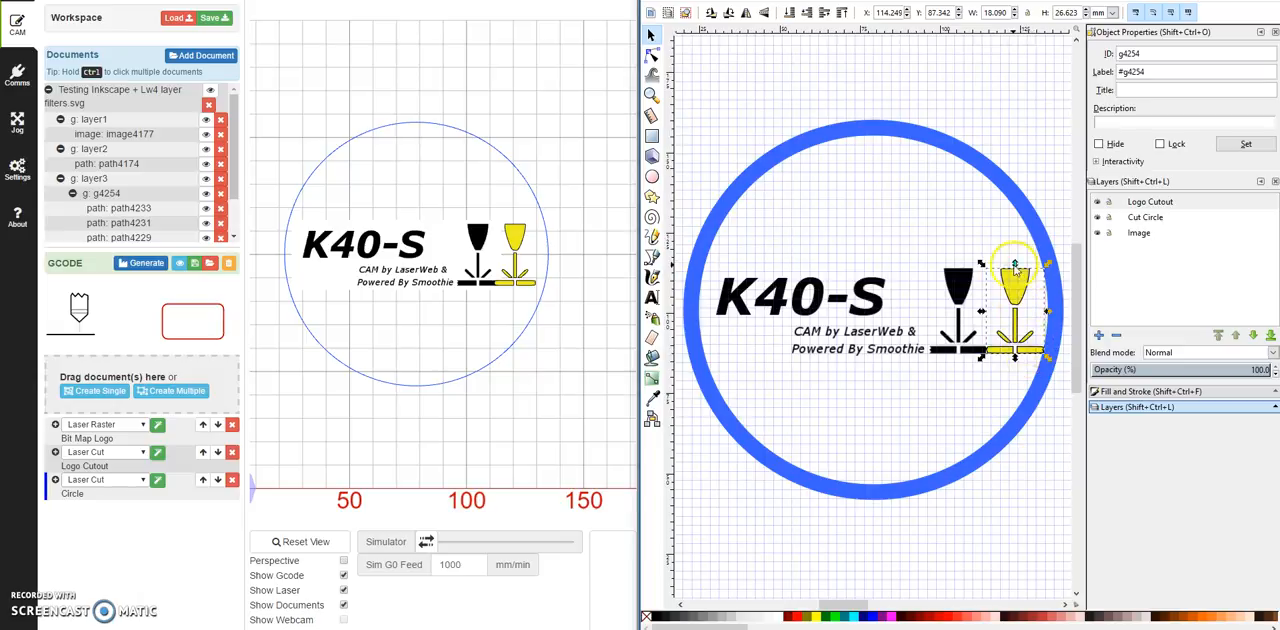
mouse_move(1016, 218)
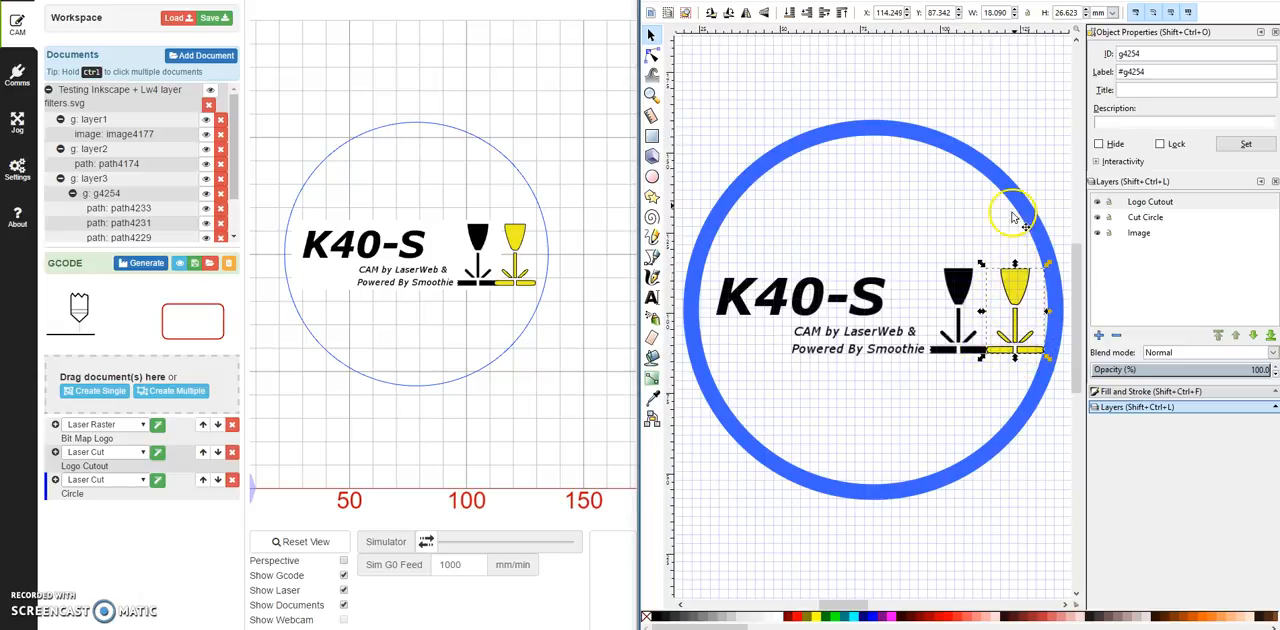
mouse_move(1070, 356)
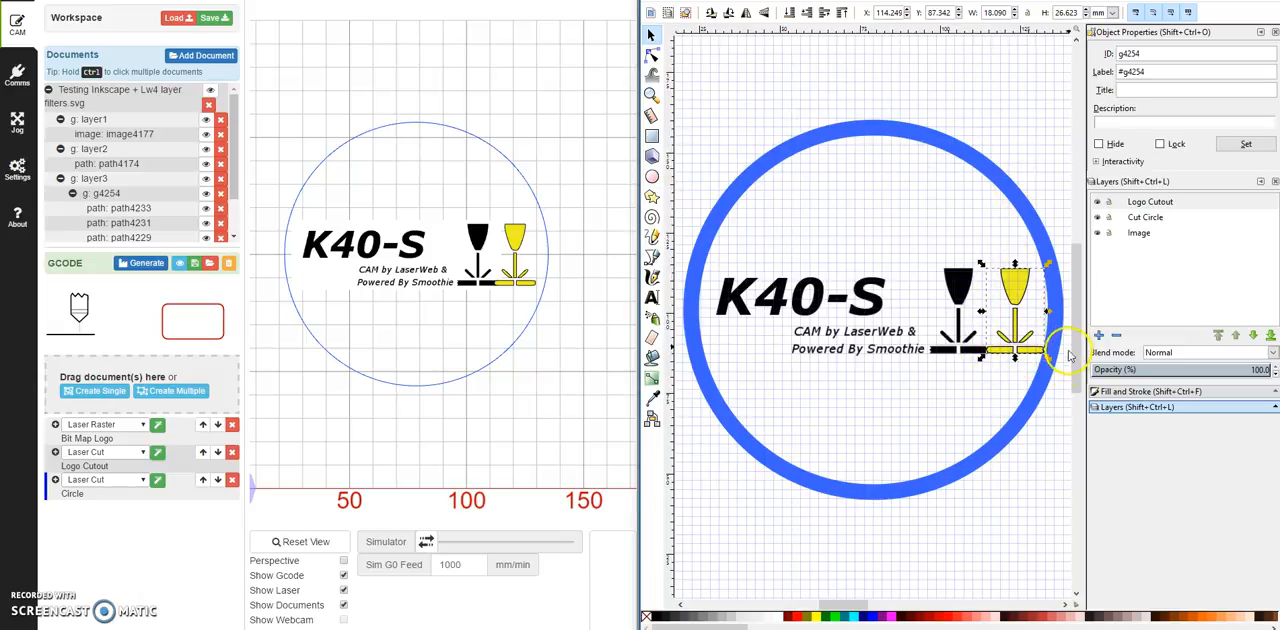
mouse_move(904, 178)
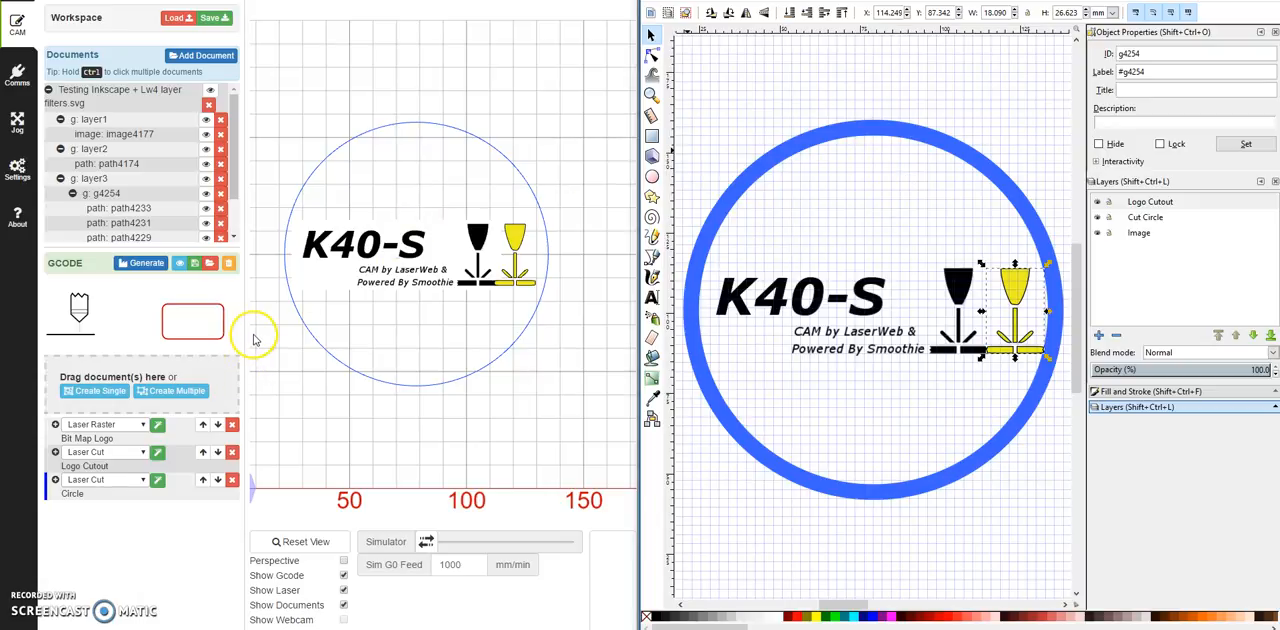
mouse_move(944, 284)
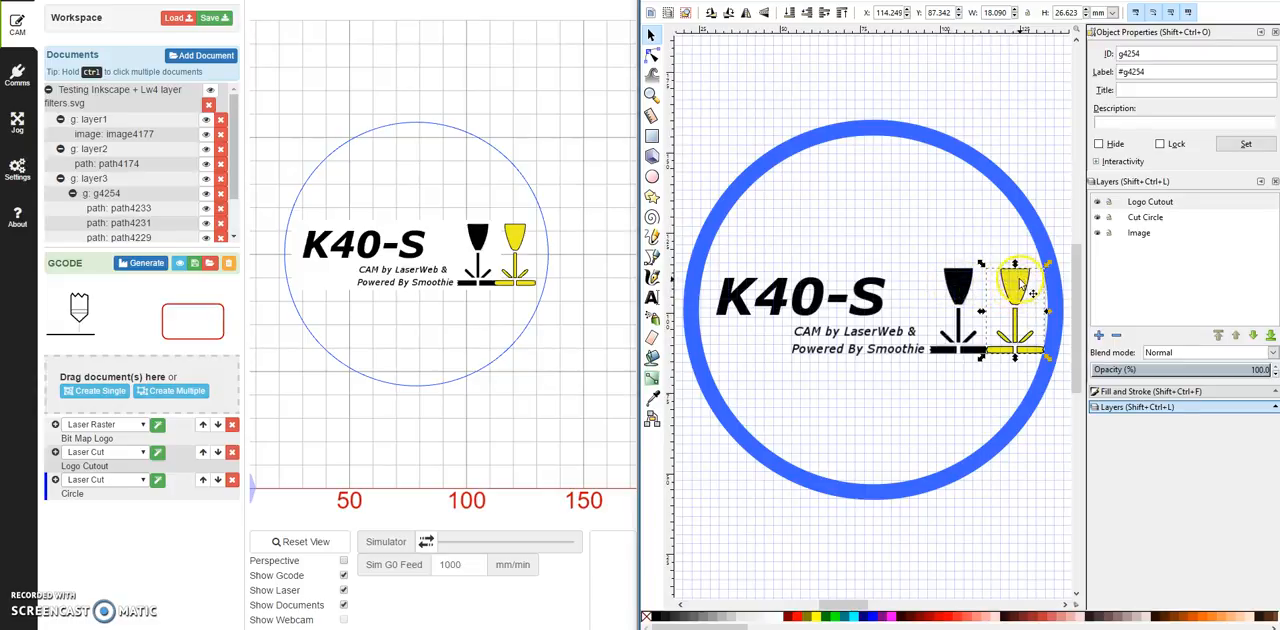
left_click_drag(1020, 290, 970, 290)
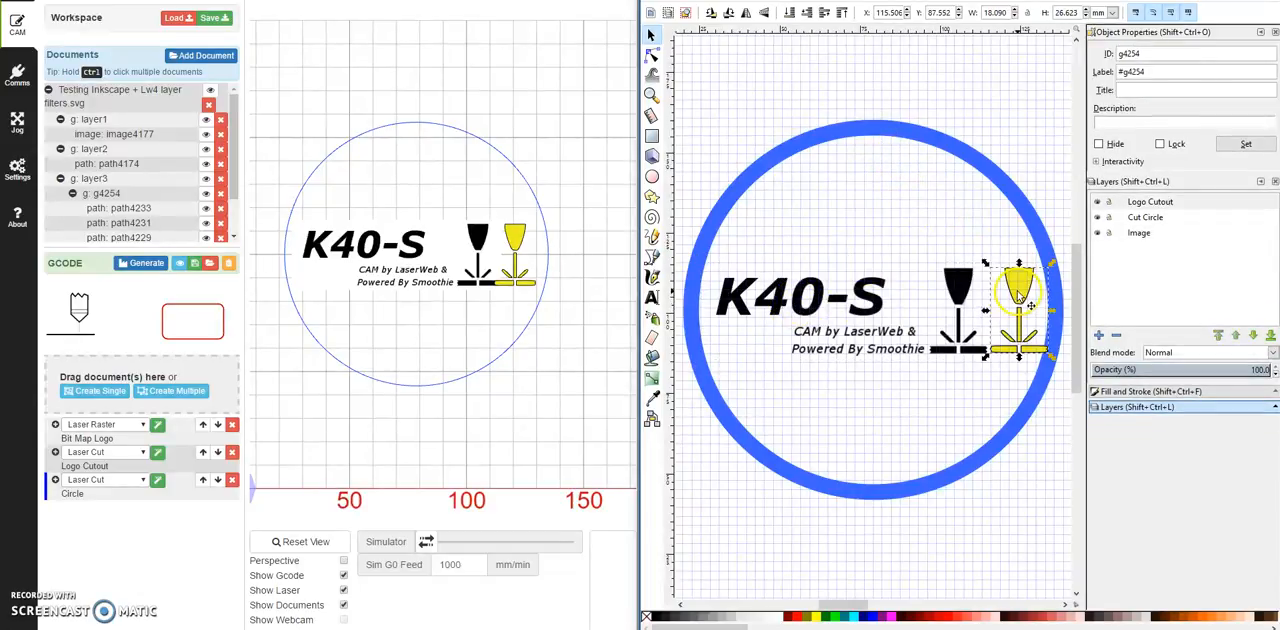
left_click(976, 164)
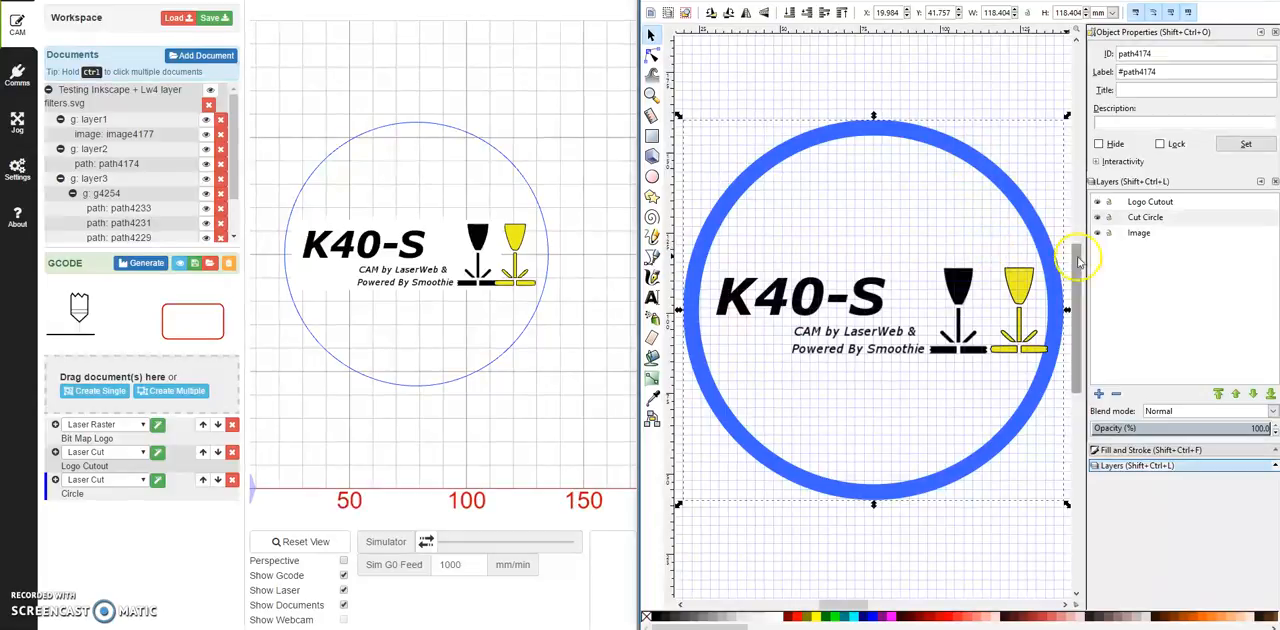
Switch between the Image and Cut Circle layers, toggling the Cut Circle layer's visibility off and on.
left_click(1138, 232)
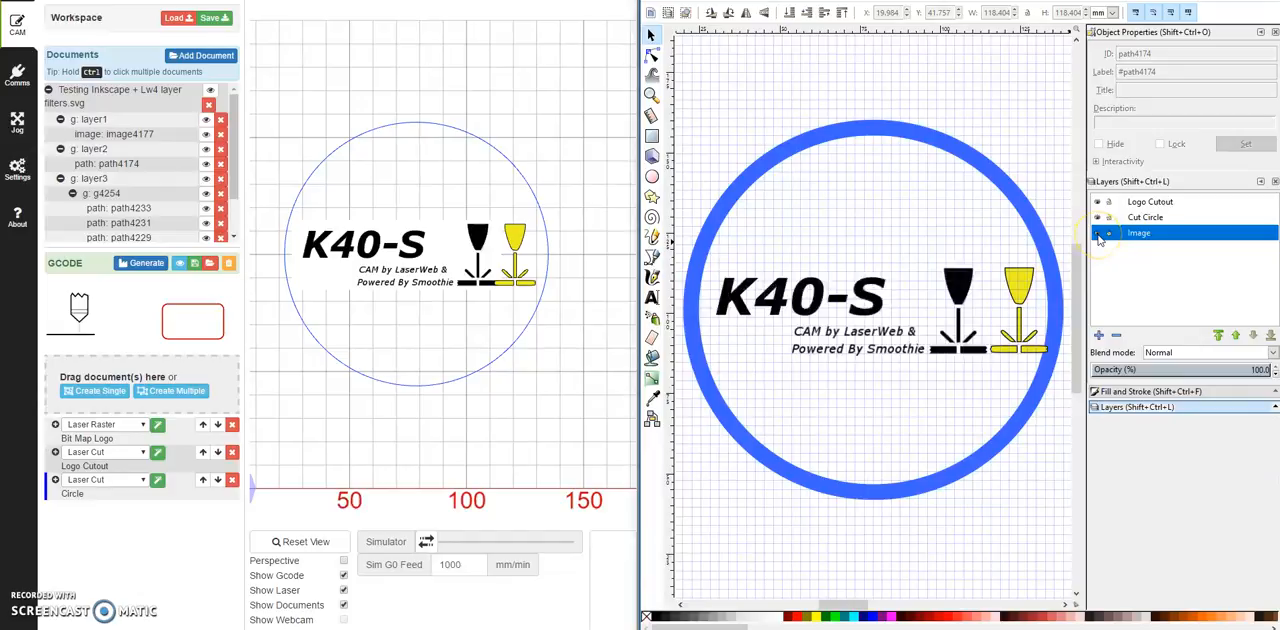
left_click(1144, 216)
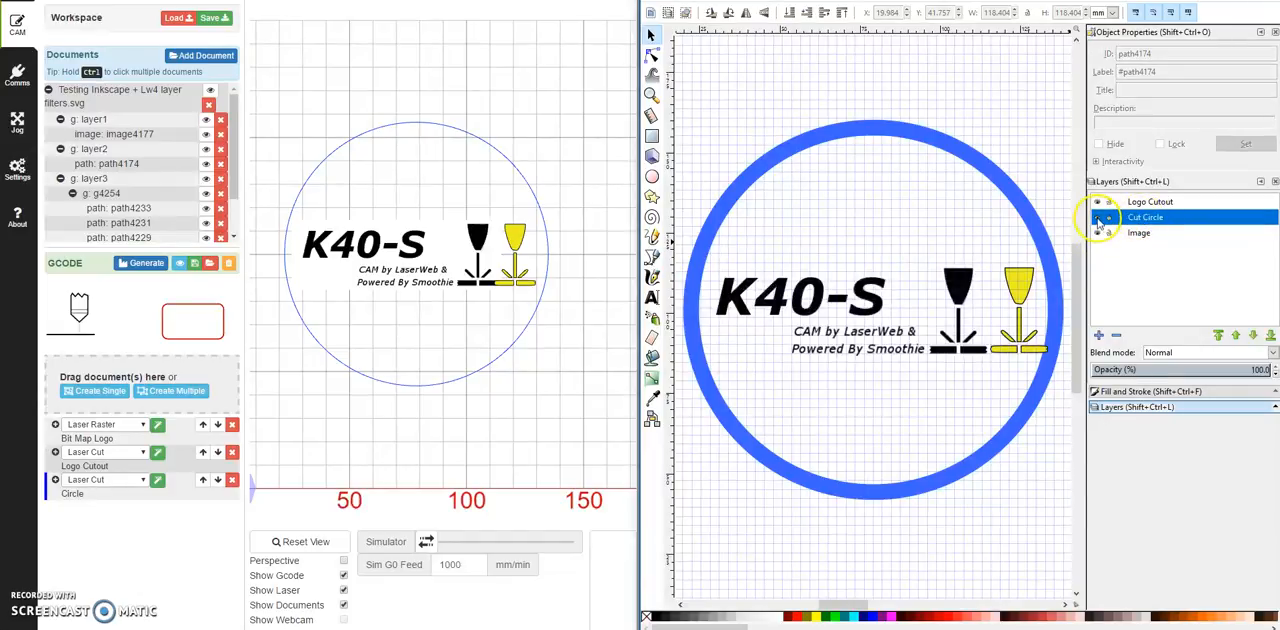
left_click(1100, 216)
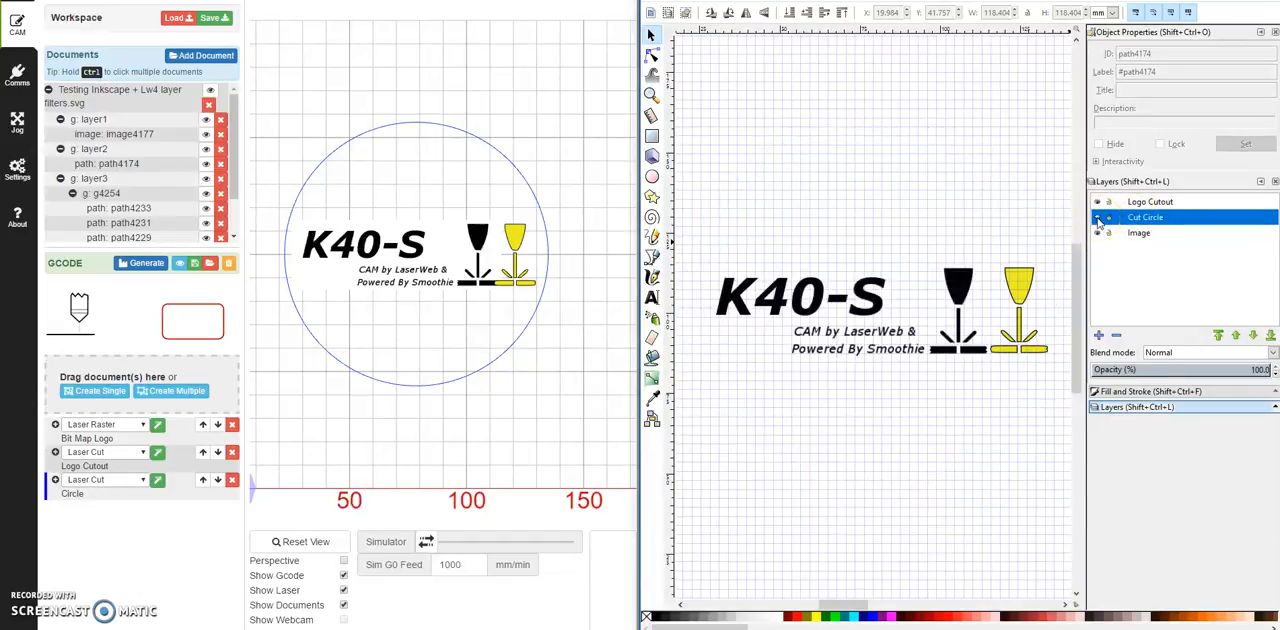
left_click(1150, 200)
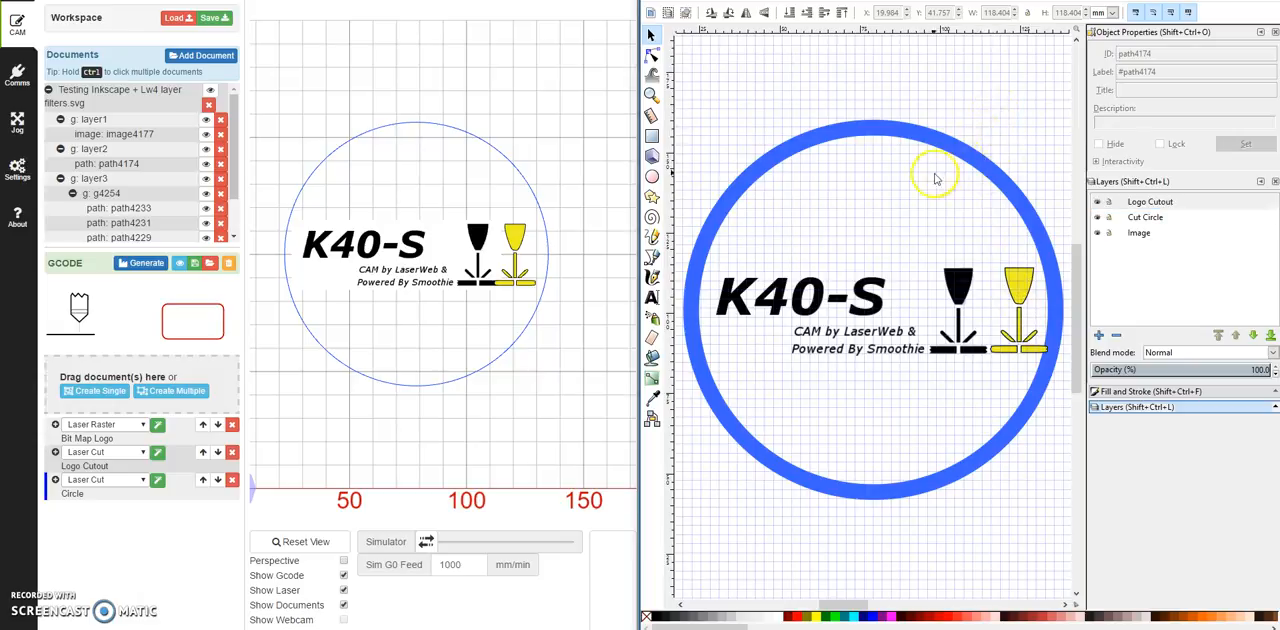
mouse_move(844, 144)
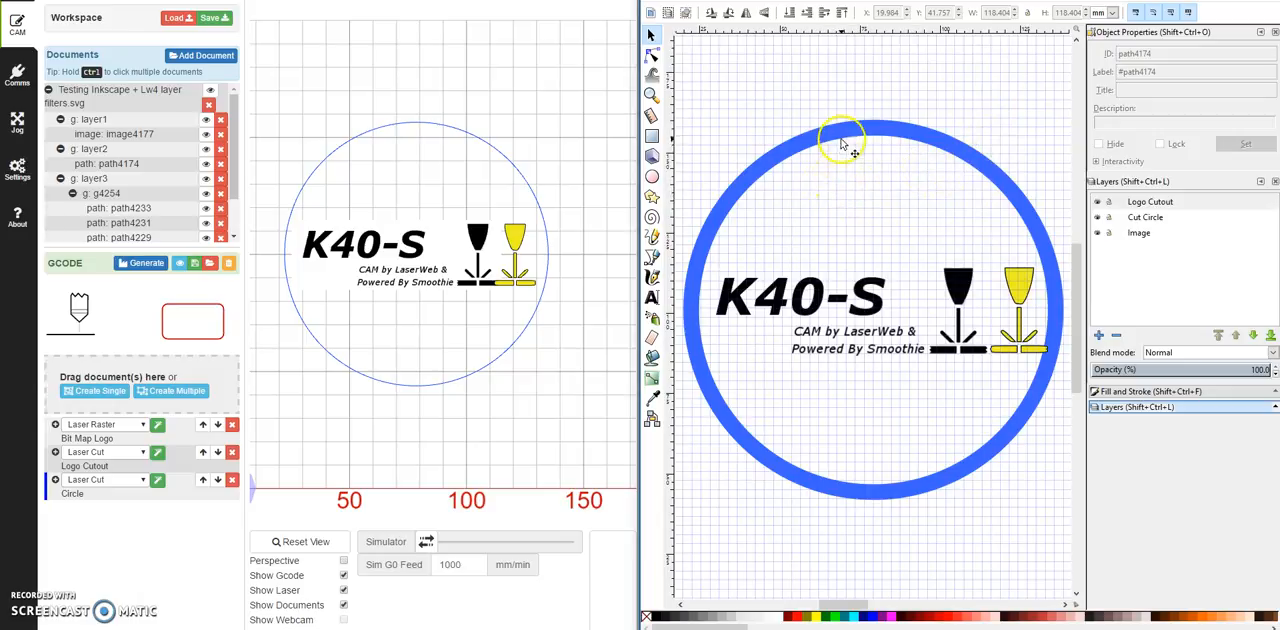
left_click(844, 138)
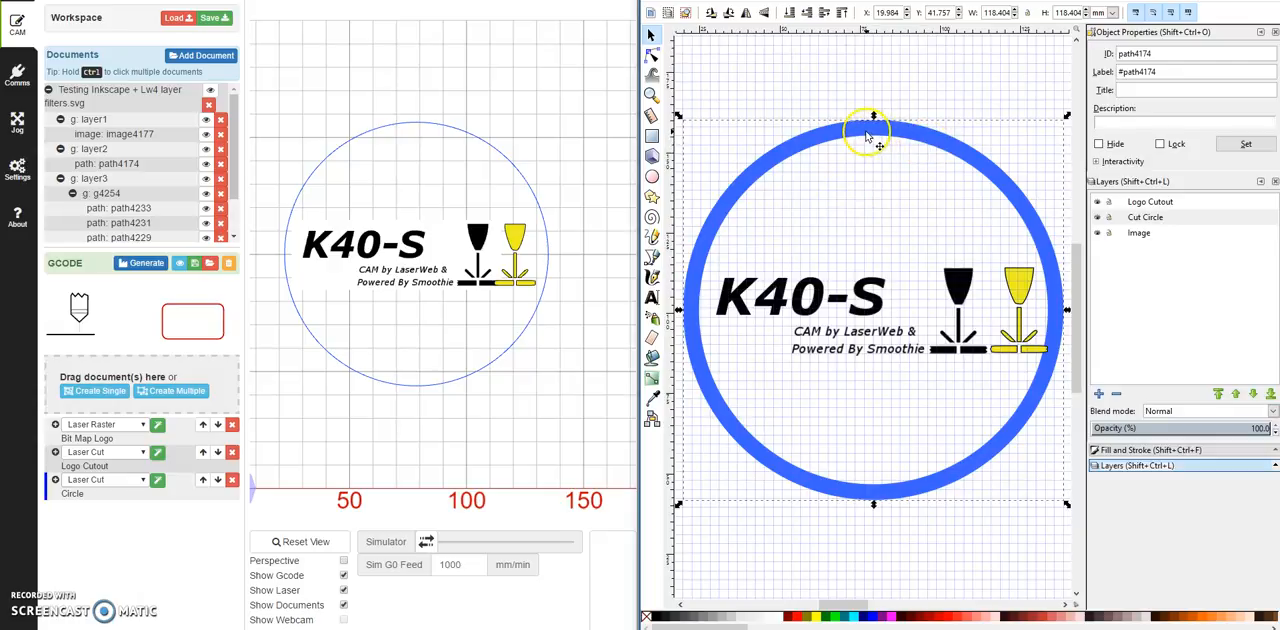
mouse_move(952, 176)
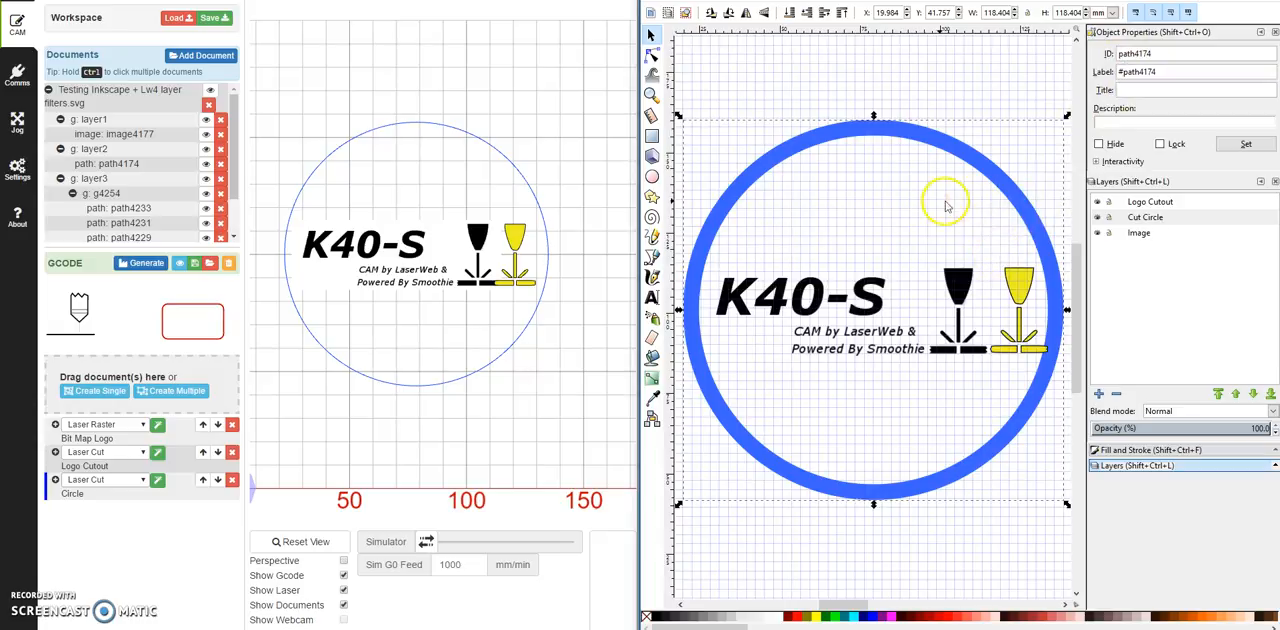
mouse_move(912, 278)
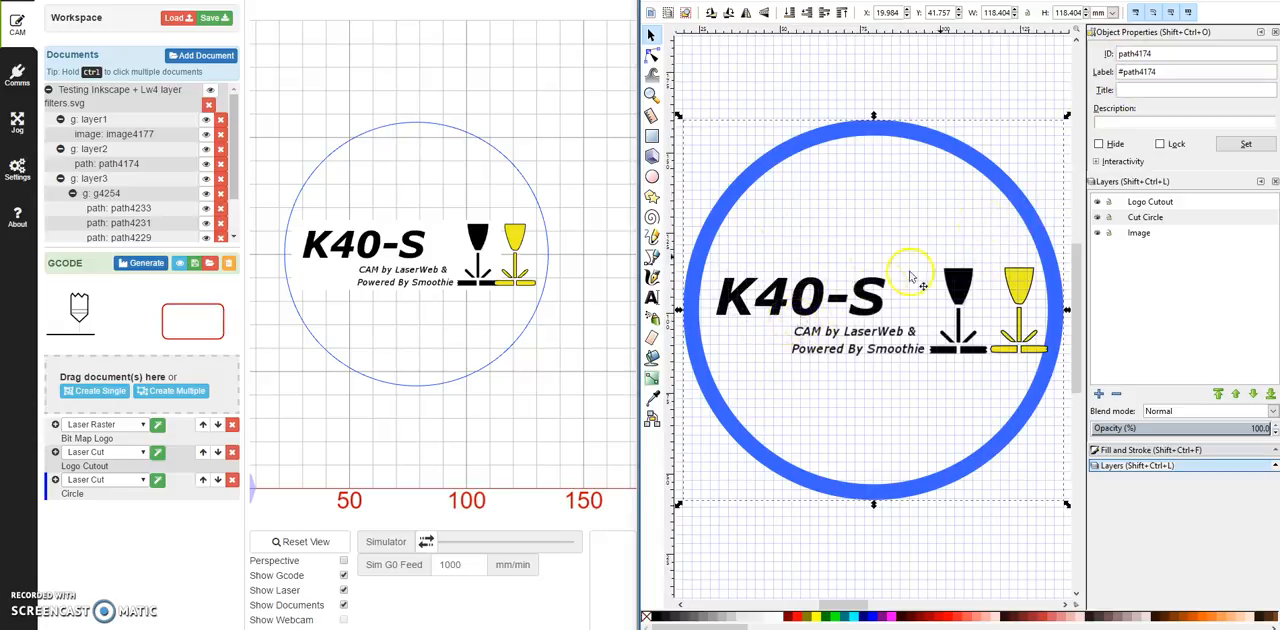
mouse_move(868, 170)
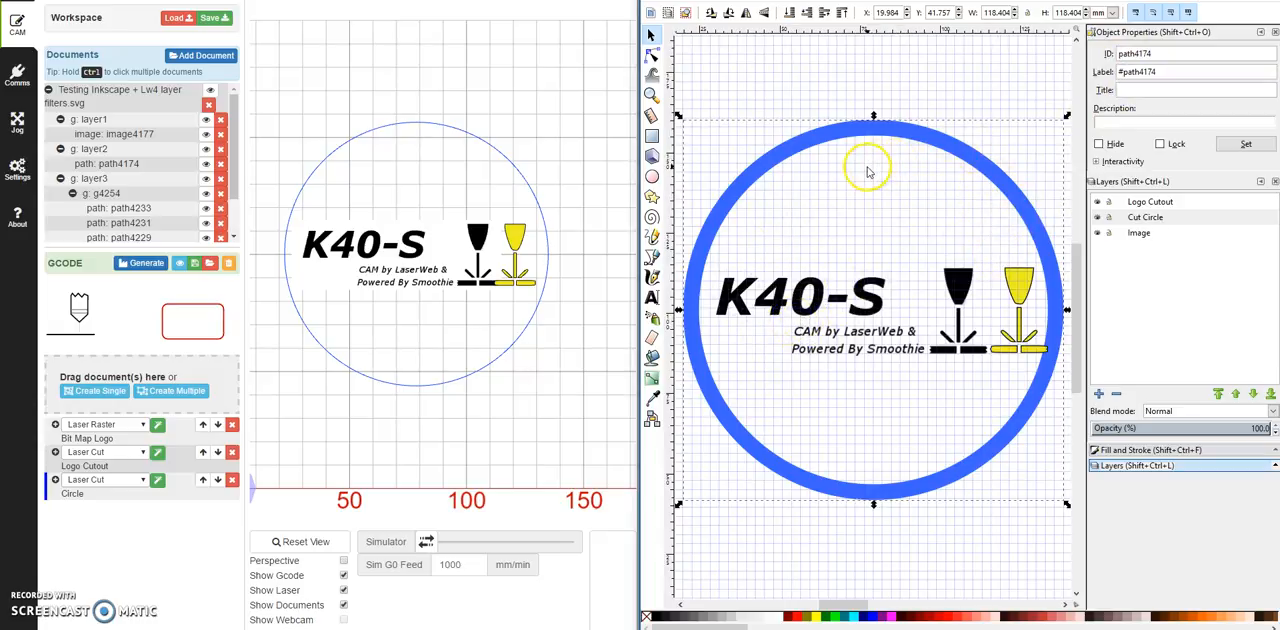
Select the bitmap logo image, the laser icon group and the cut circle in turn to read their bounds.
left_click(846, 312)
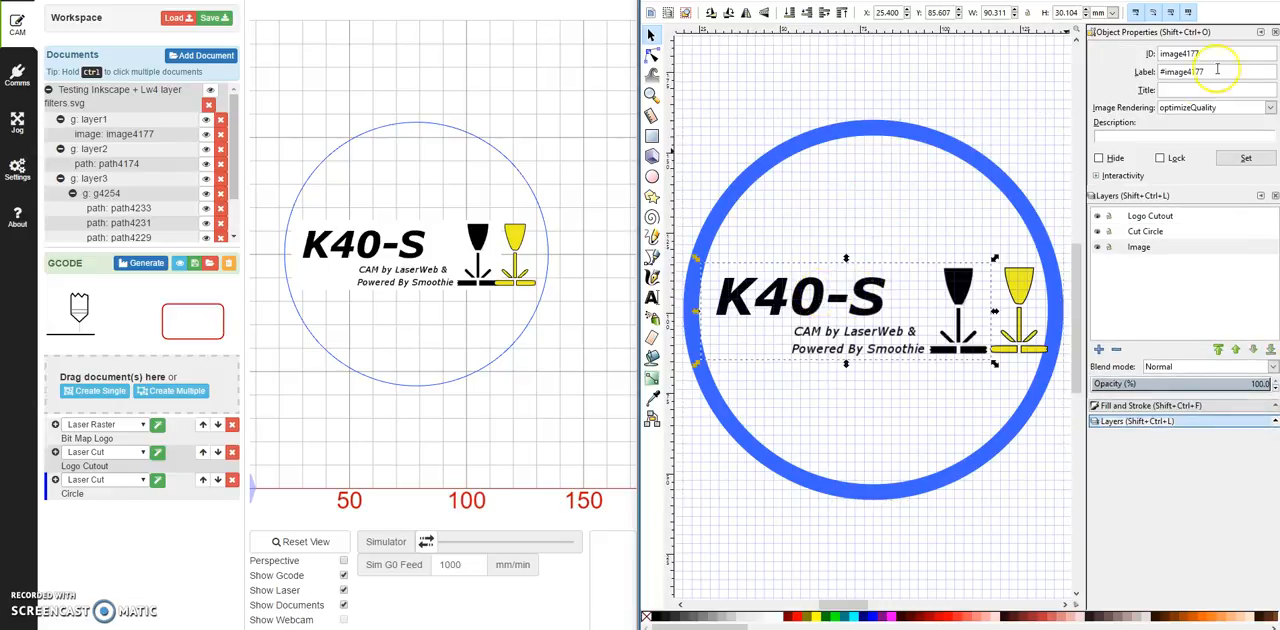
left_click(1216, 54)
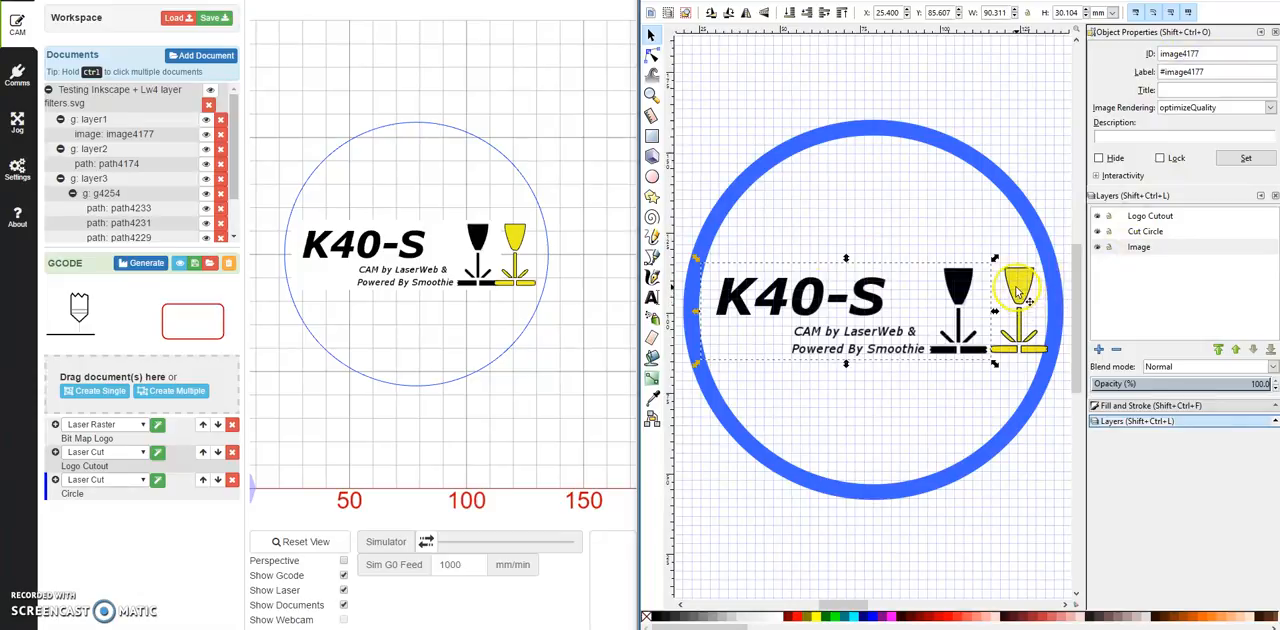
left_click(1016, 296)
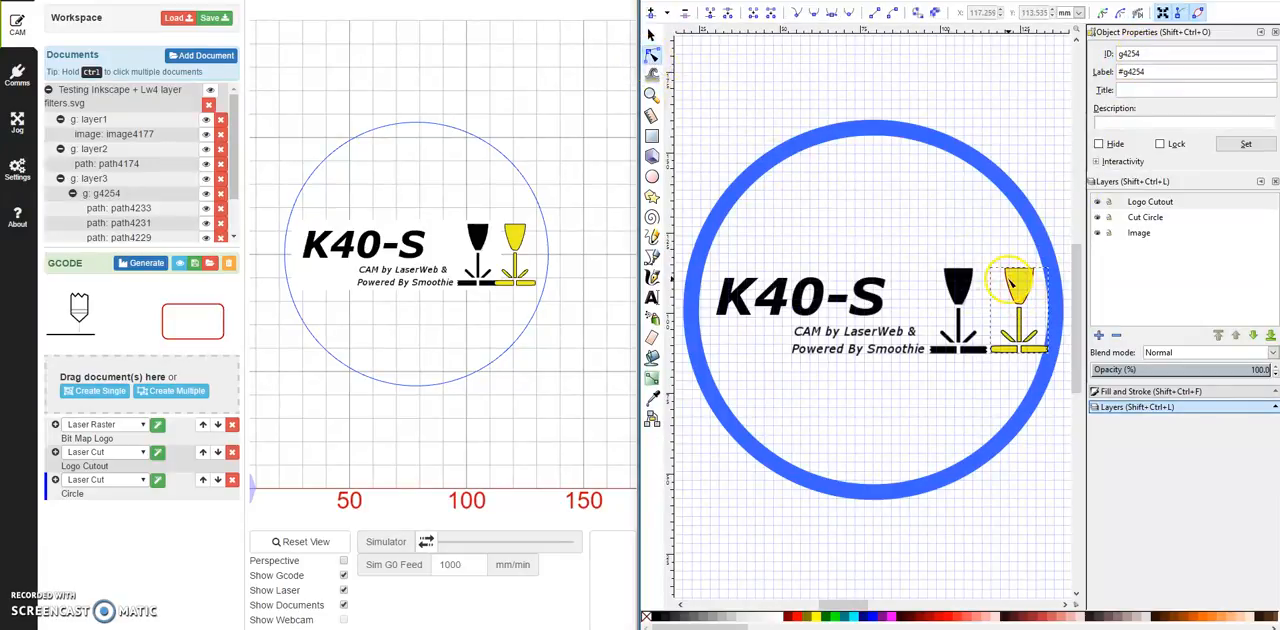
left_click(1020, 320)
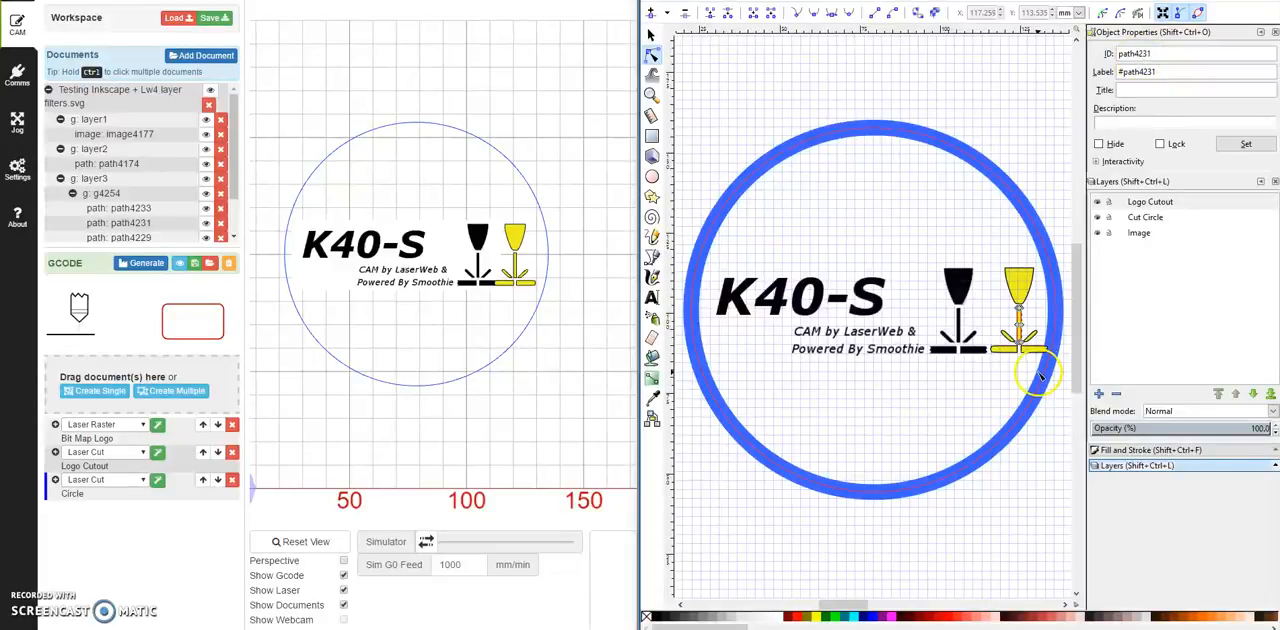
left_click(1020, 350)
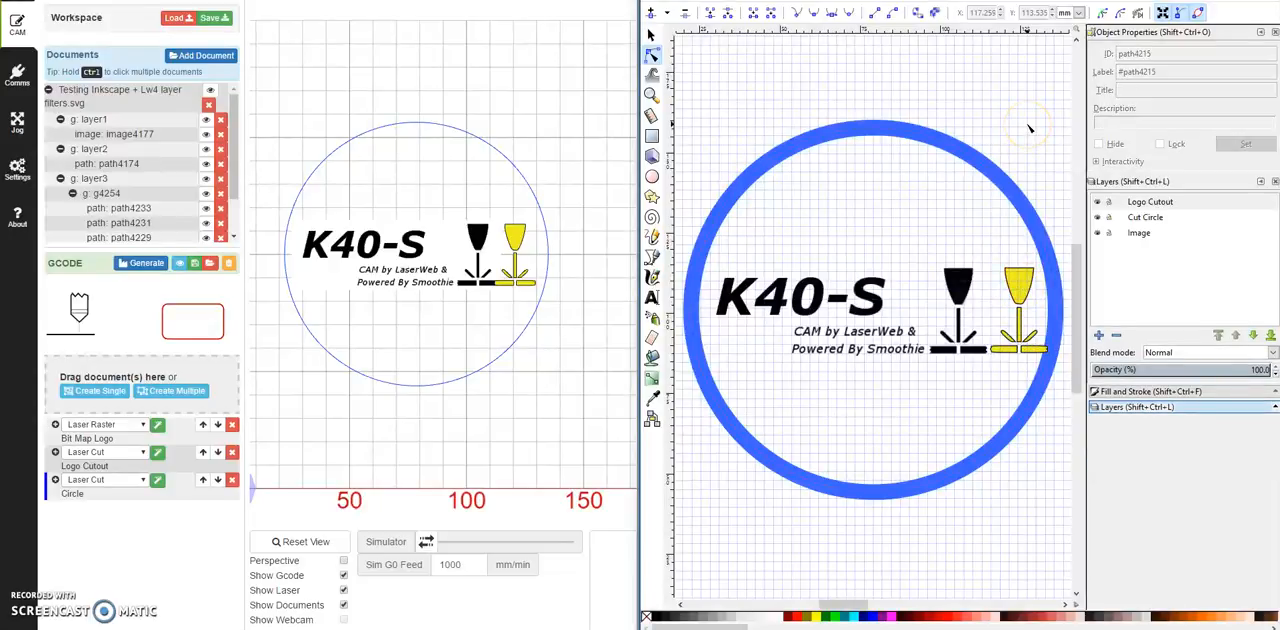
left_click(900, 136)
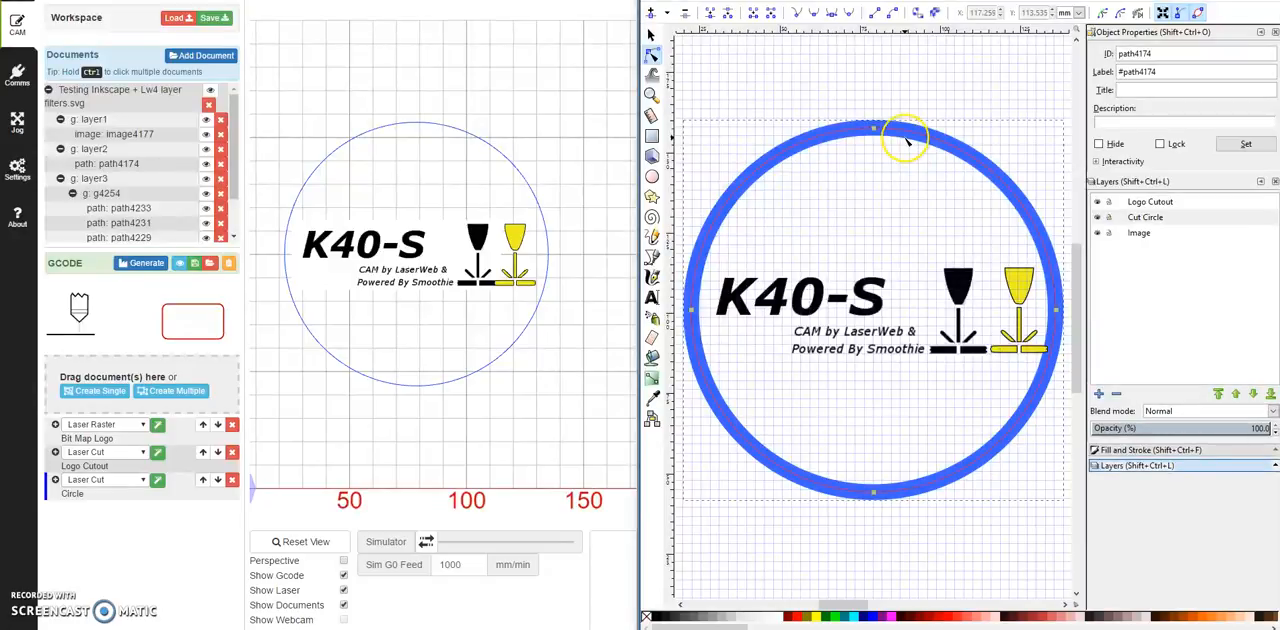
mouse_move(1050, 270)
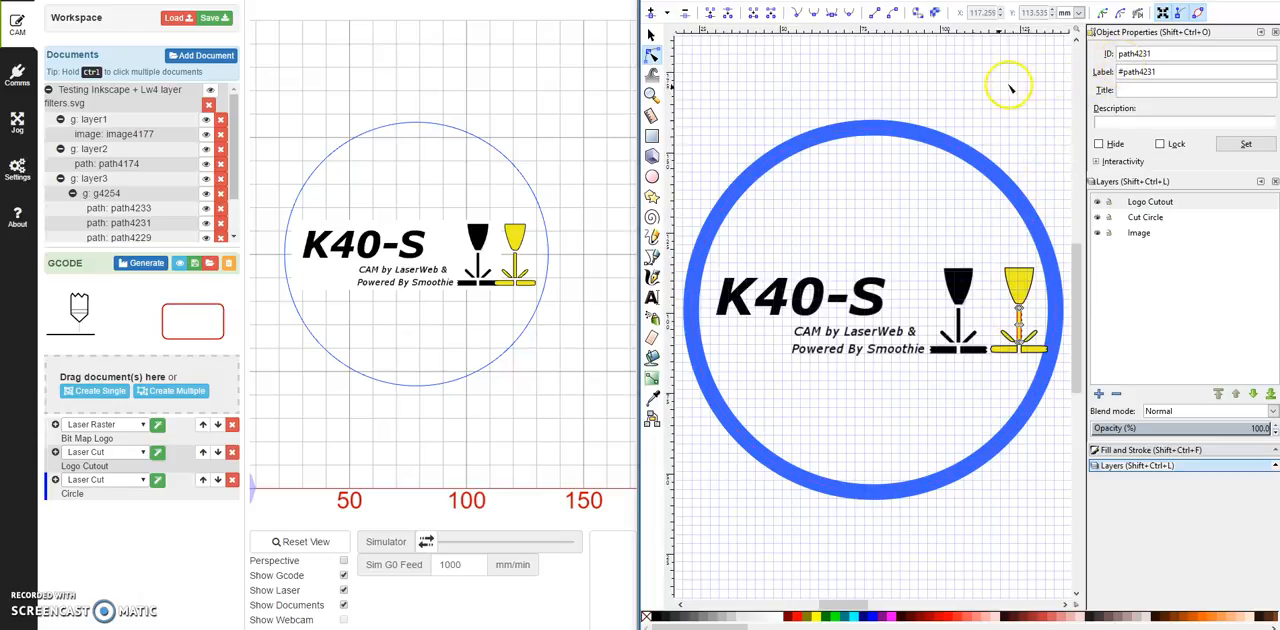
mouse_move(384, 178)
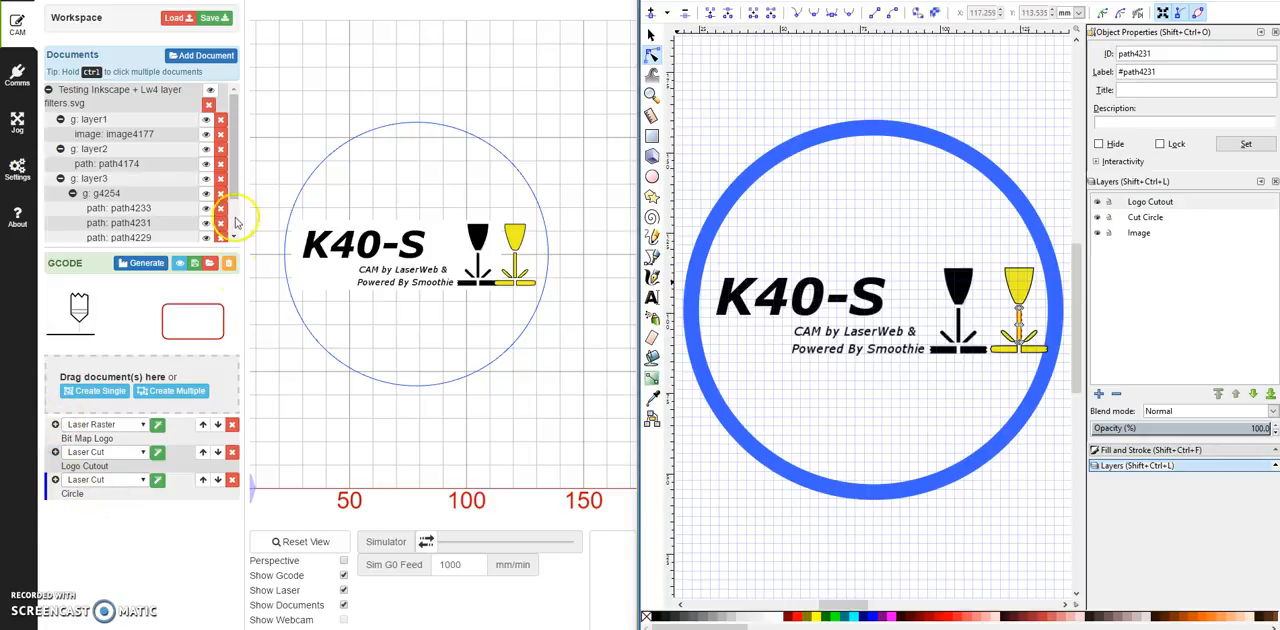
mouse_move(556, 196)
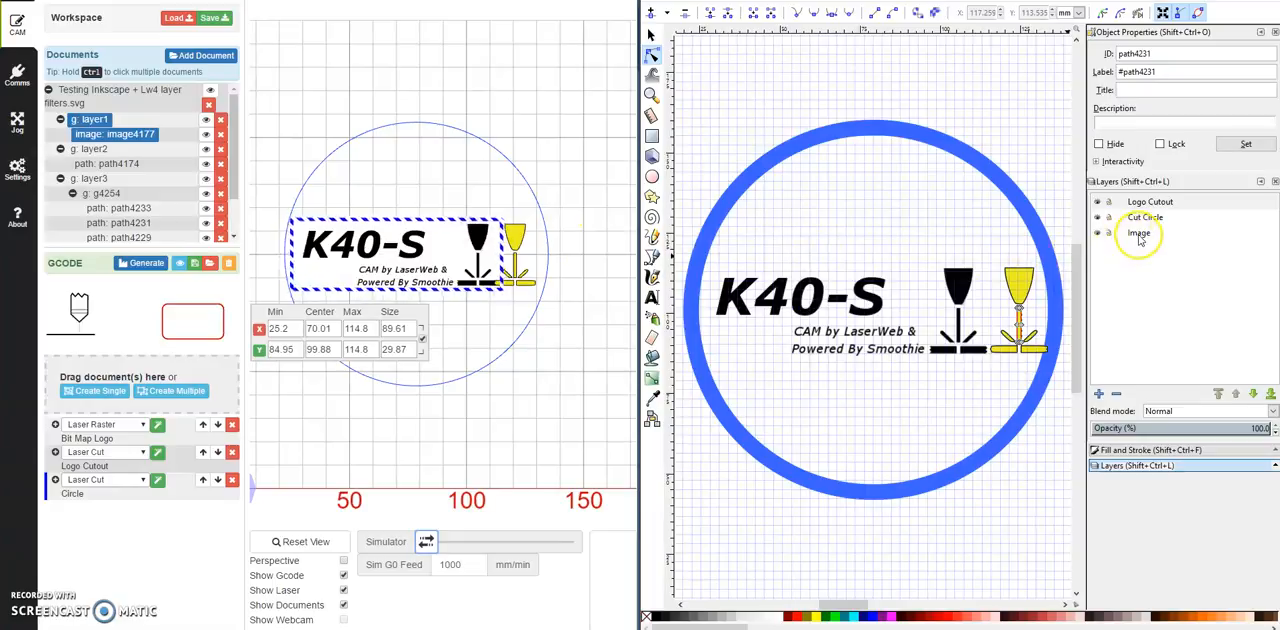
Highlight layer1's bitmap, layer2's cut circle, layer3's yellow logo and its g4254 path group.
left_click(1140, 232)
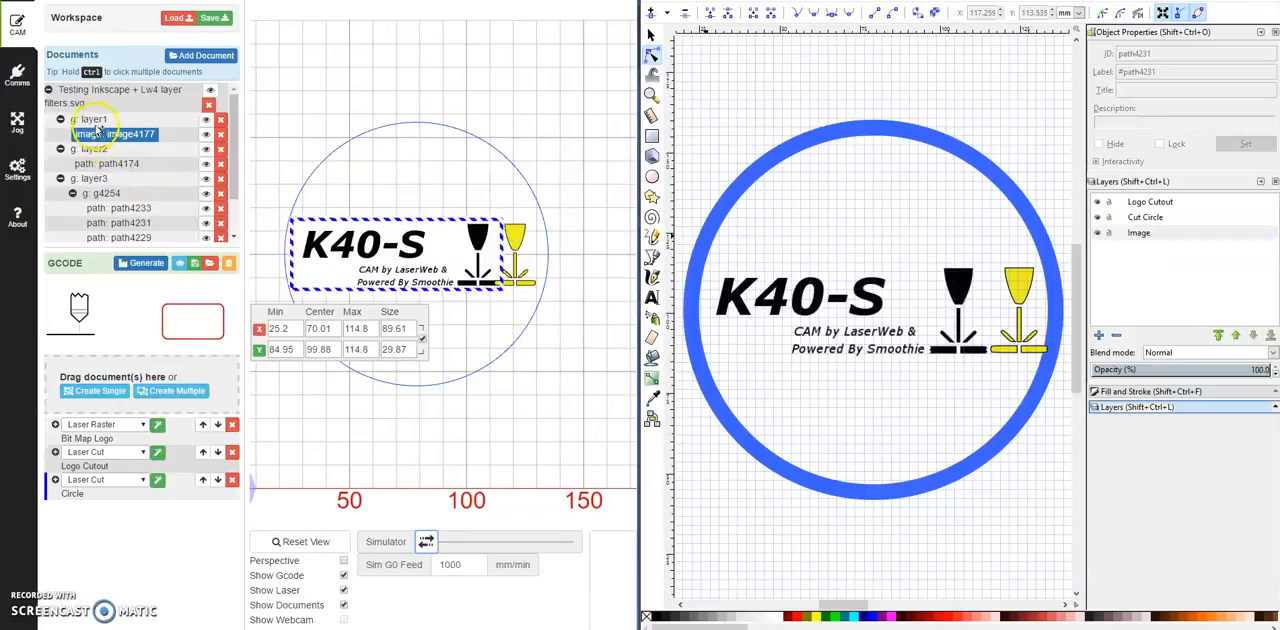
left_click(90, 148)
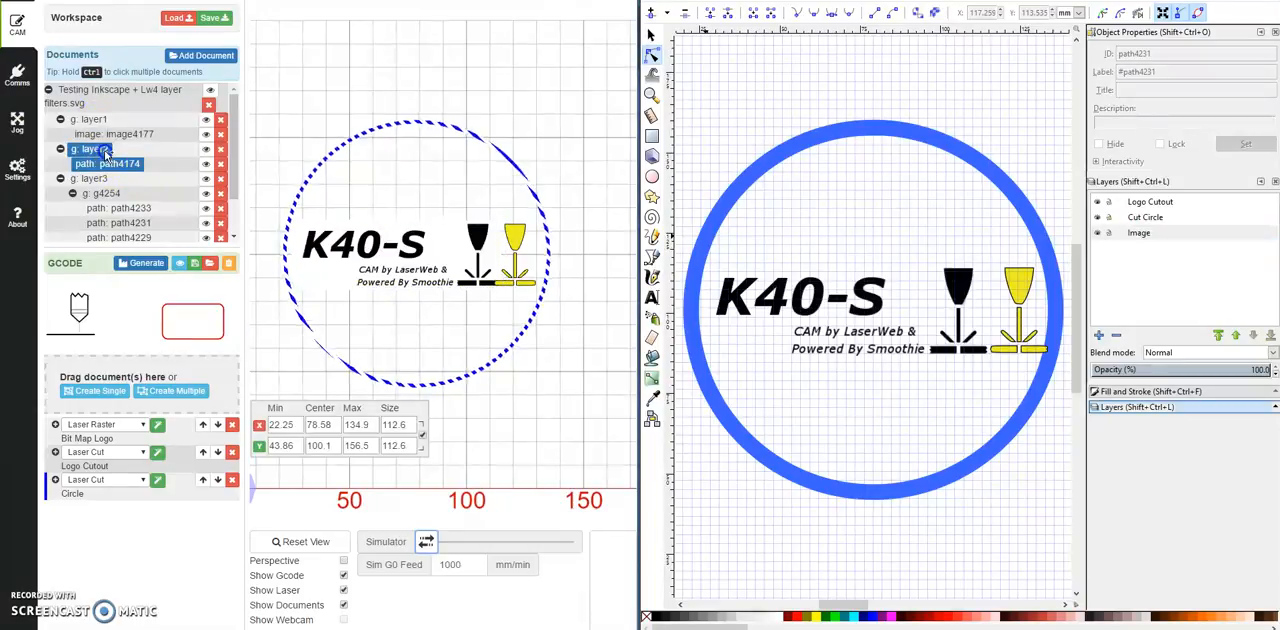
mouse_move(610, 250)
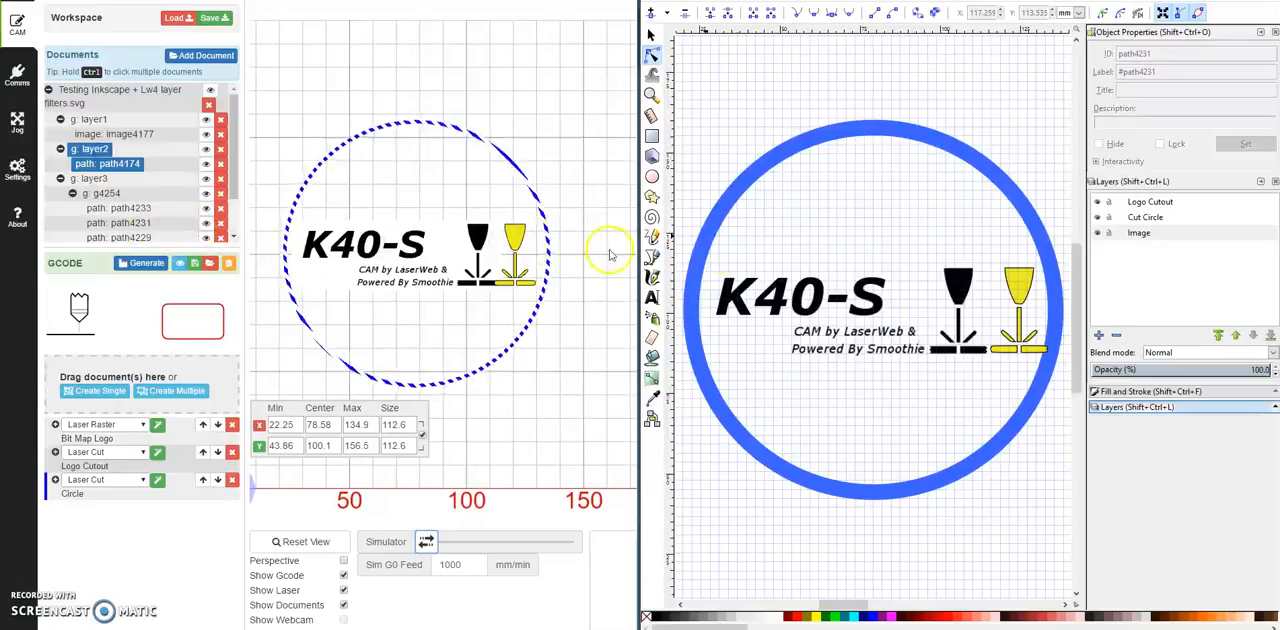
left_click(1144, 216)
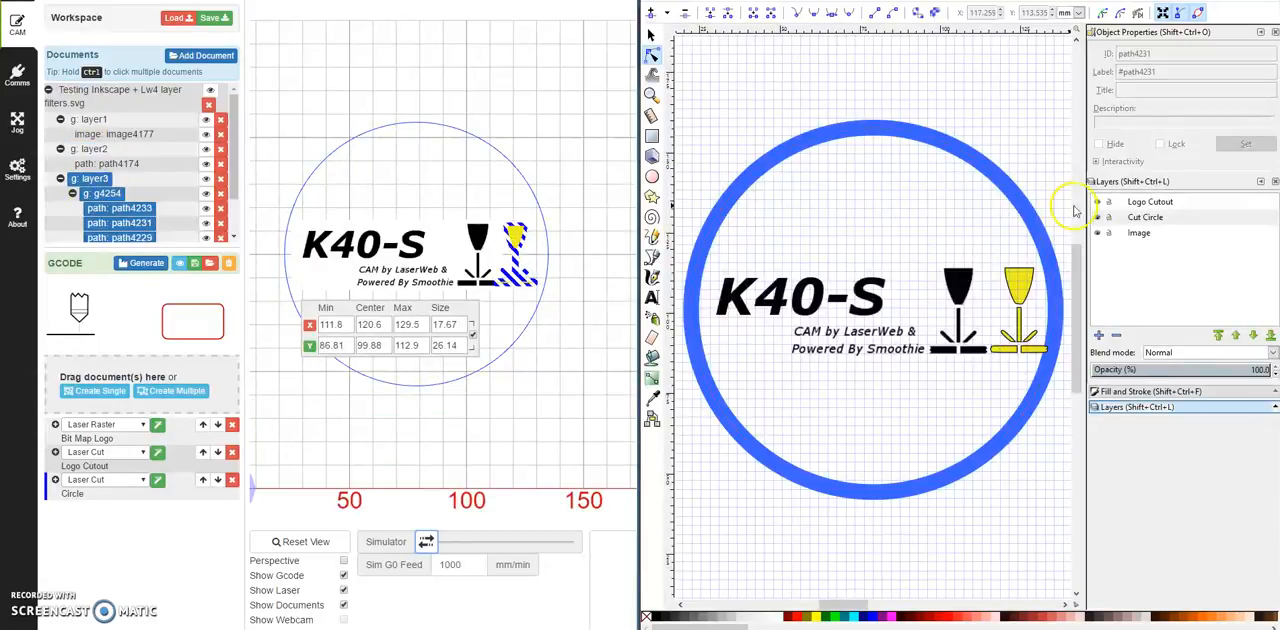
left_click(1150, 200)
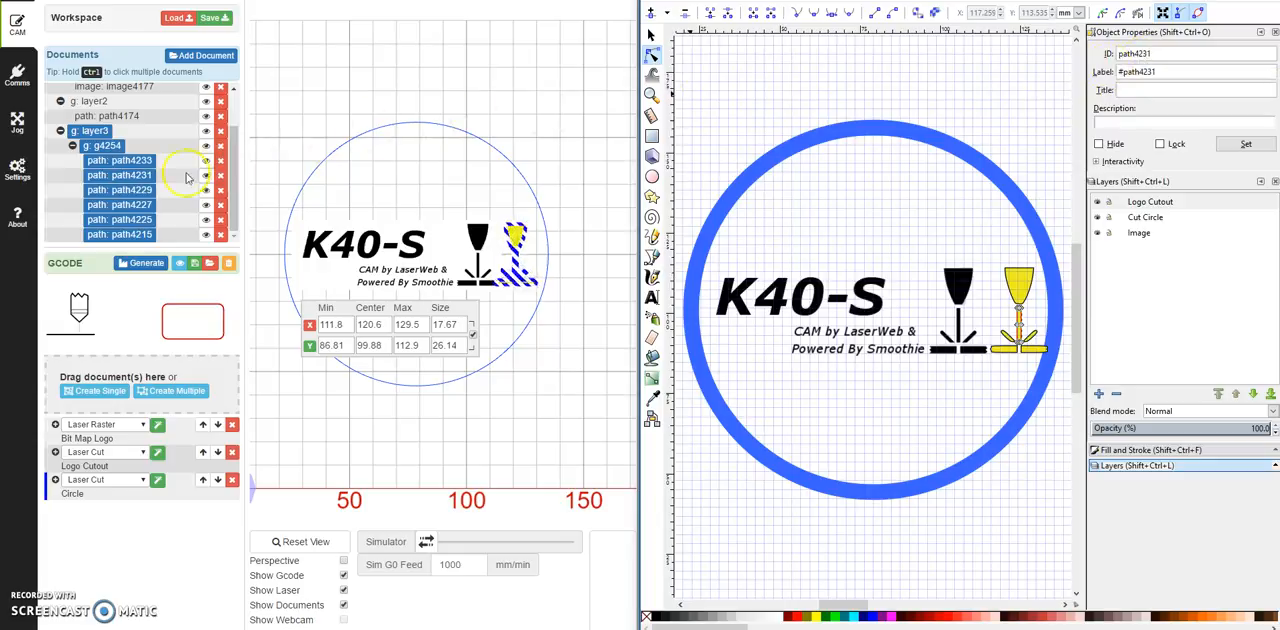
Highlight path4231, path4227 and path4215 individually, the last showing bounds about 8.18 by 2.07.
left_click(120, 176)
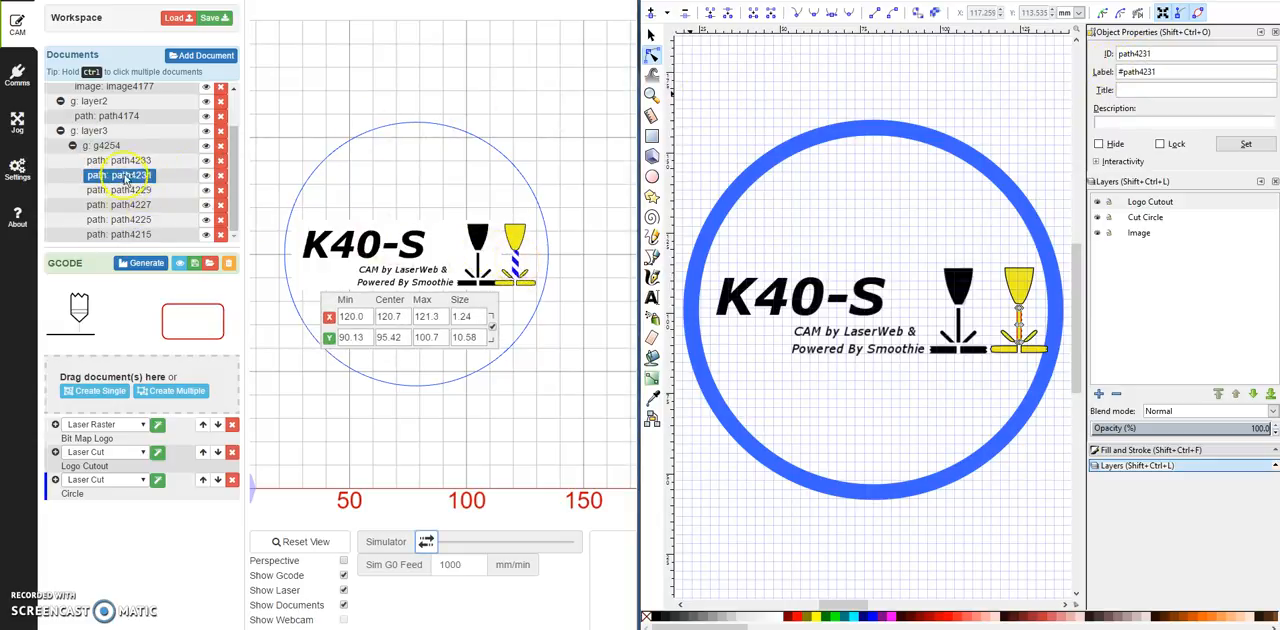
left_click(120, 204)
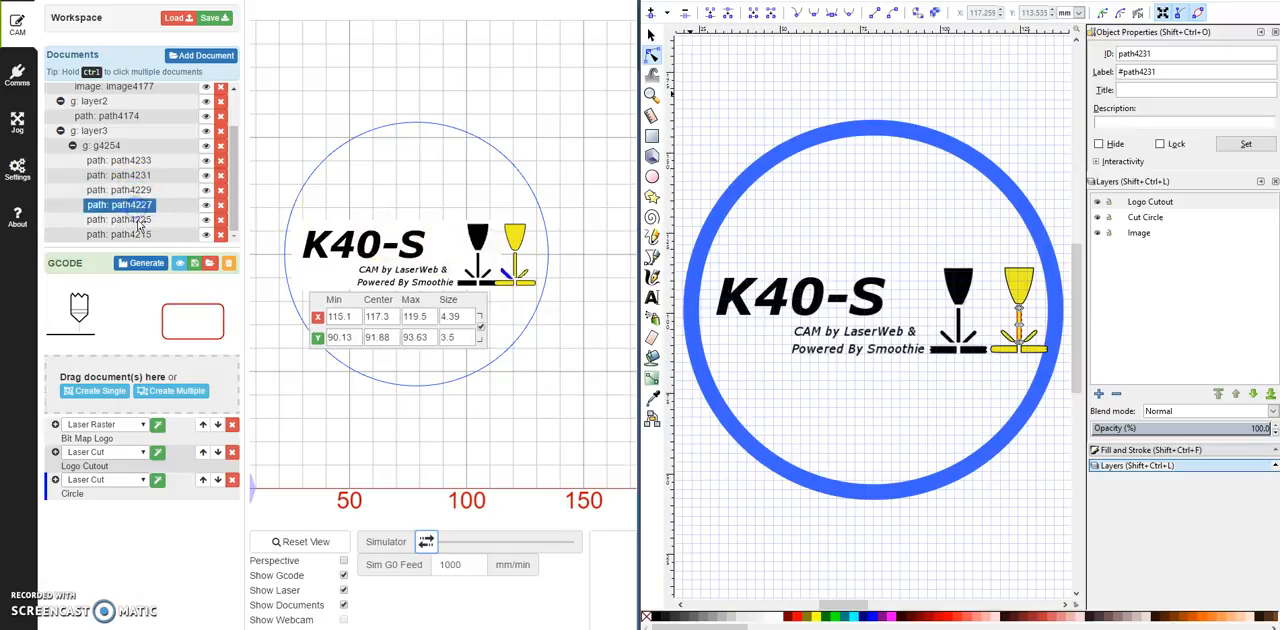
left_click(120, 234)
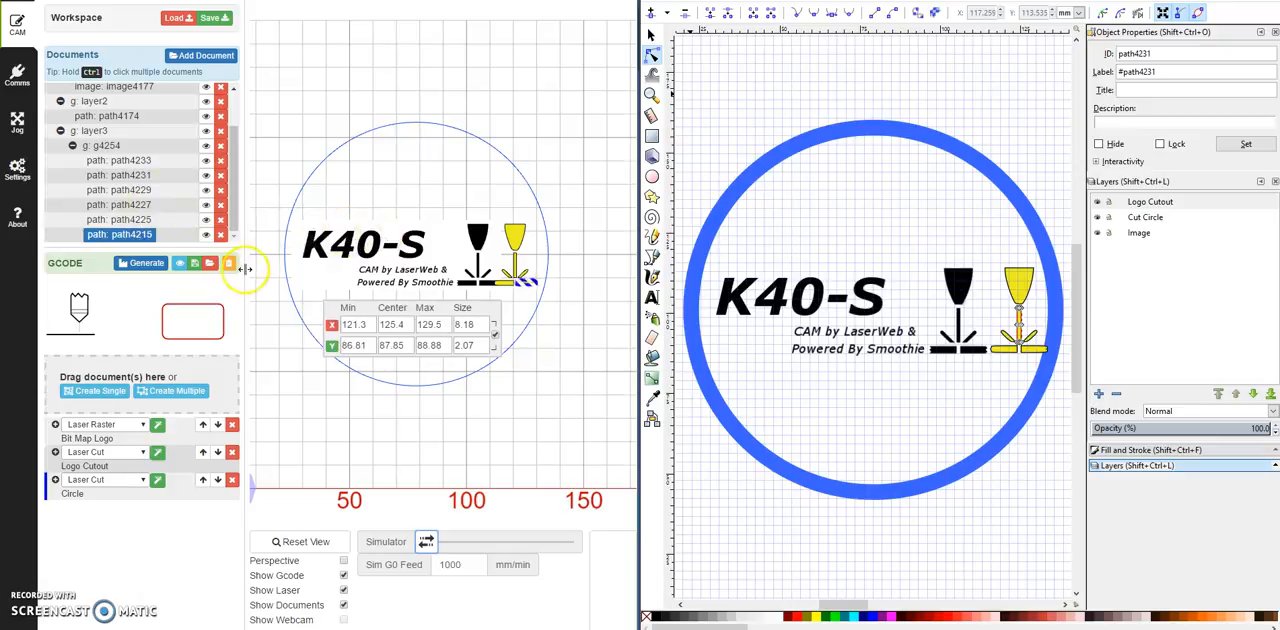
mouse_move(350, 190)
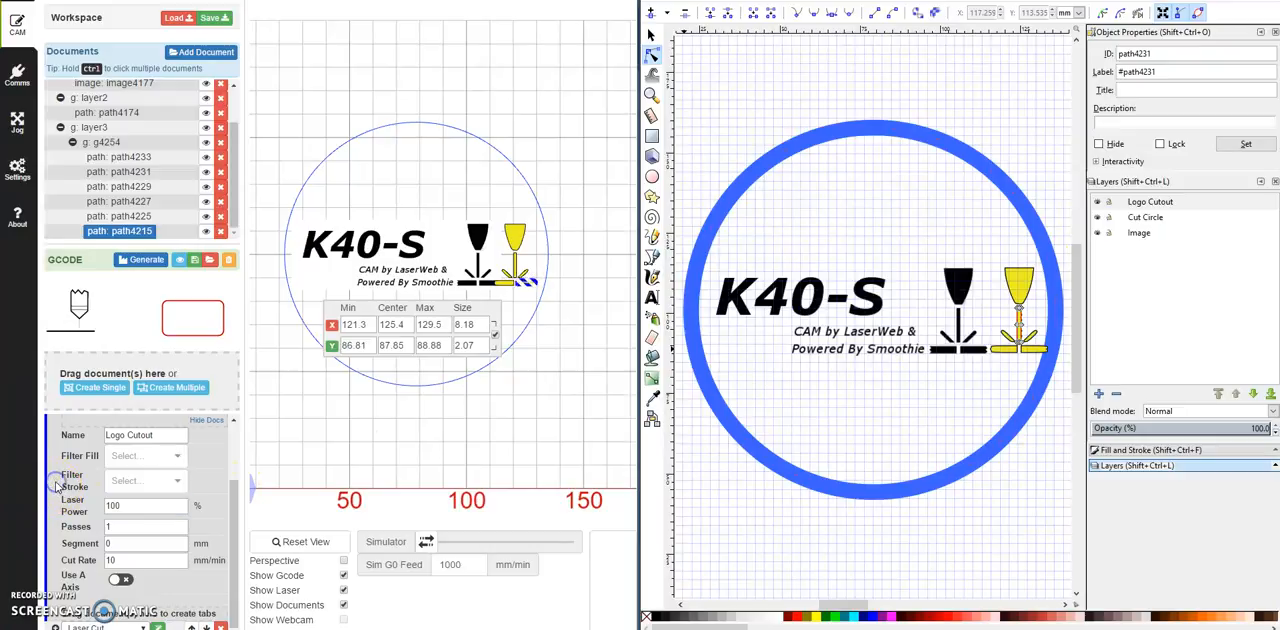
Expand the Logo Cutout laser-cut operation and review its 100% power, single-pass settings.
left_click(144, 482)
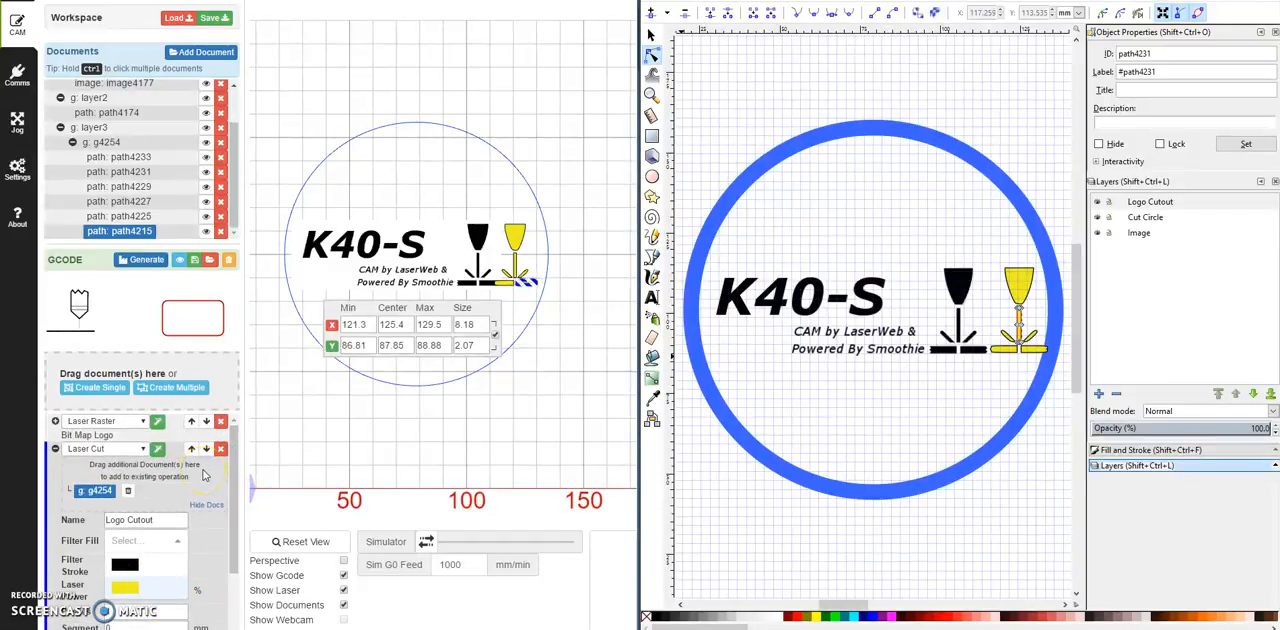
scroll("down", 3)
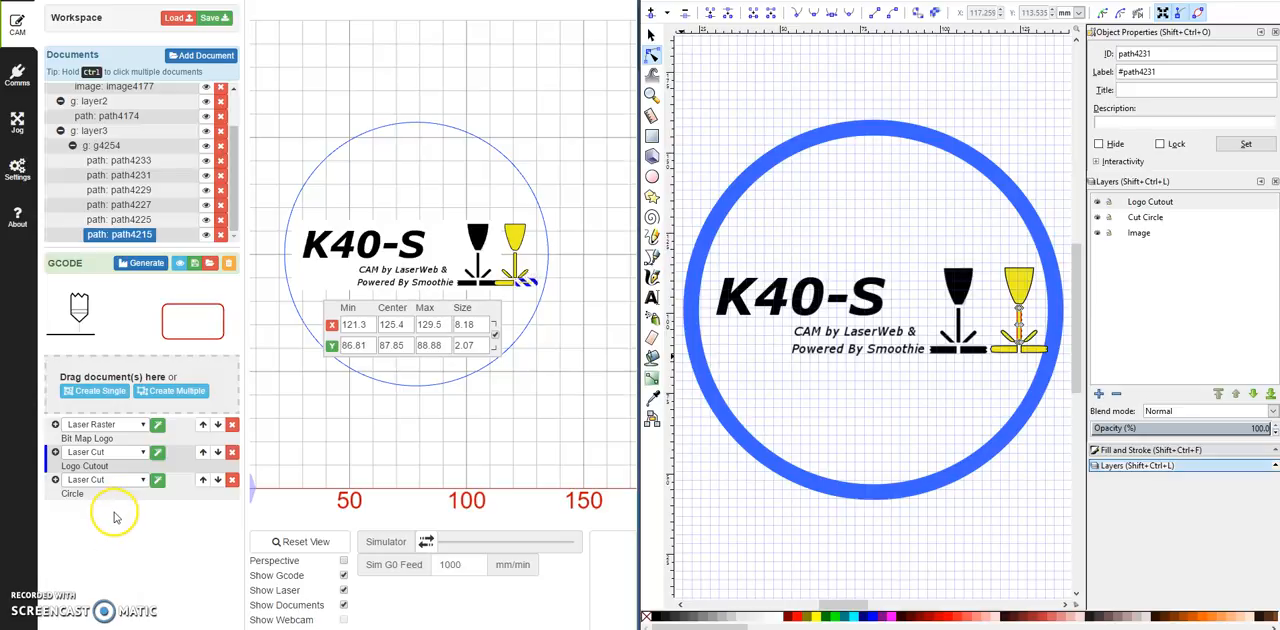
mouse_move(460, 446)
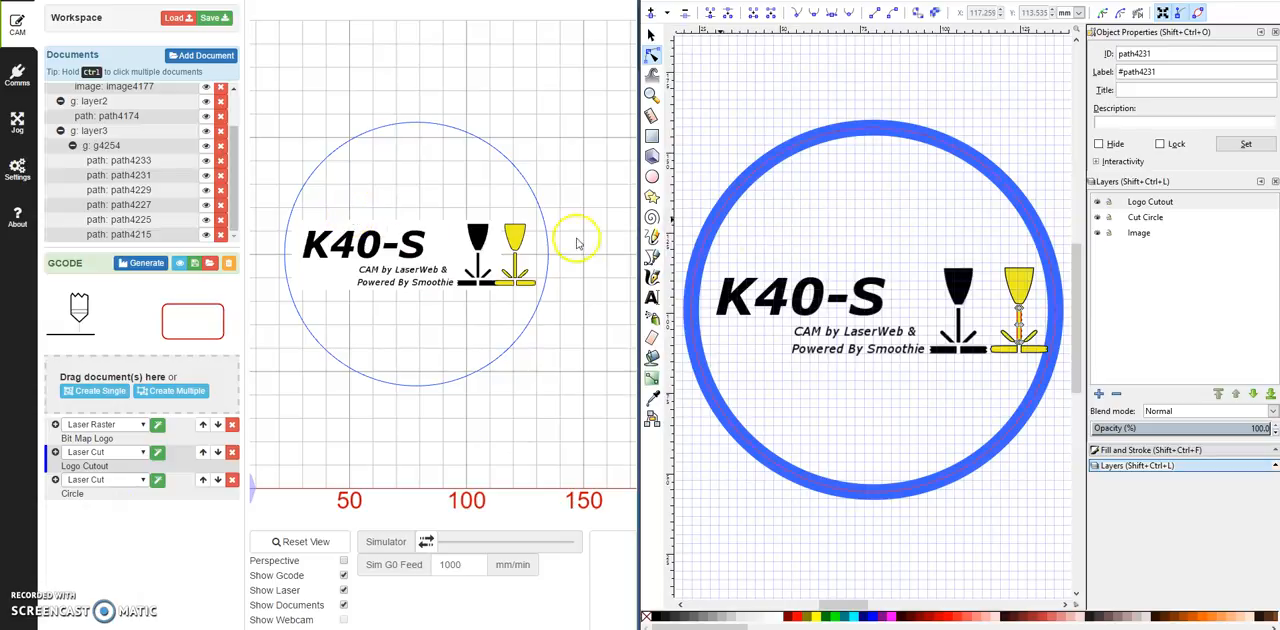
mouse_move(376, 258)
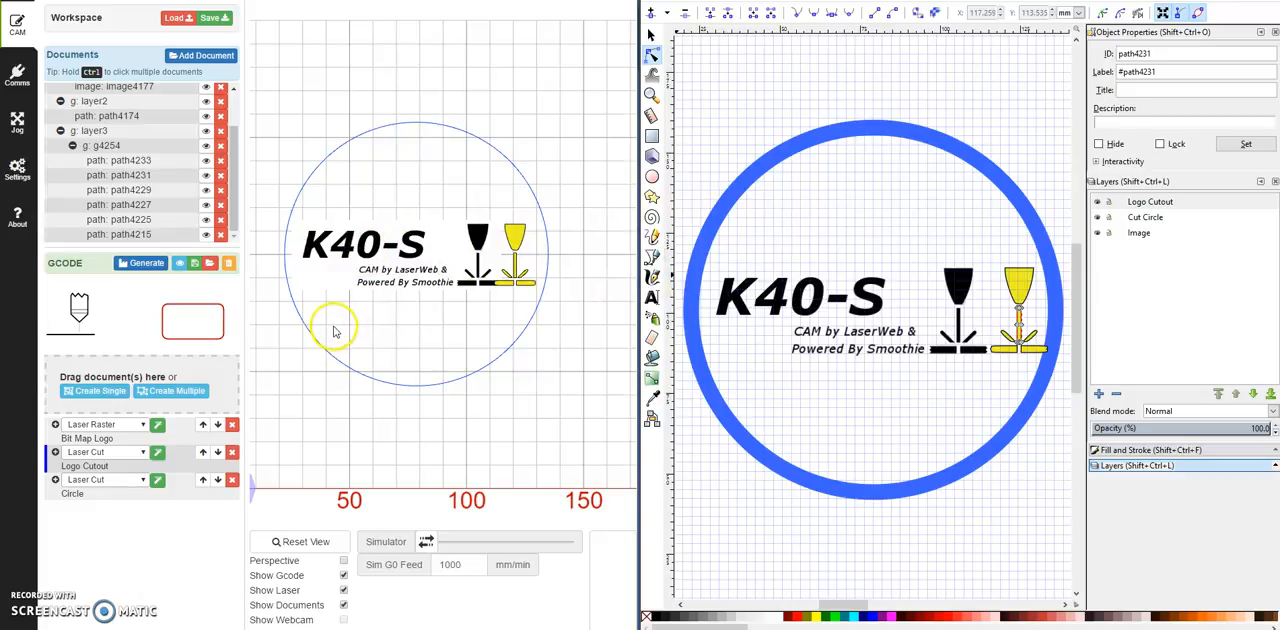
mouse_move(92, 336)
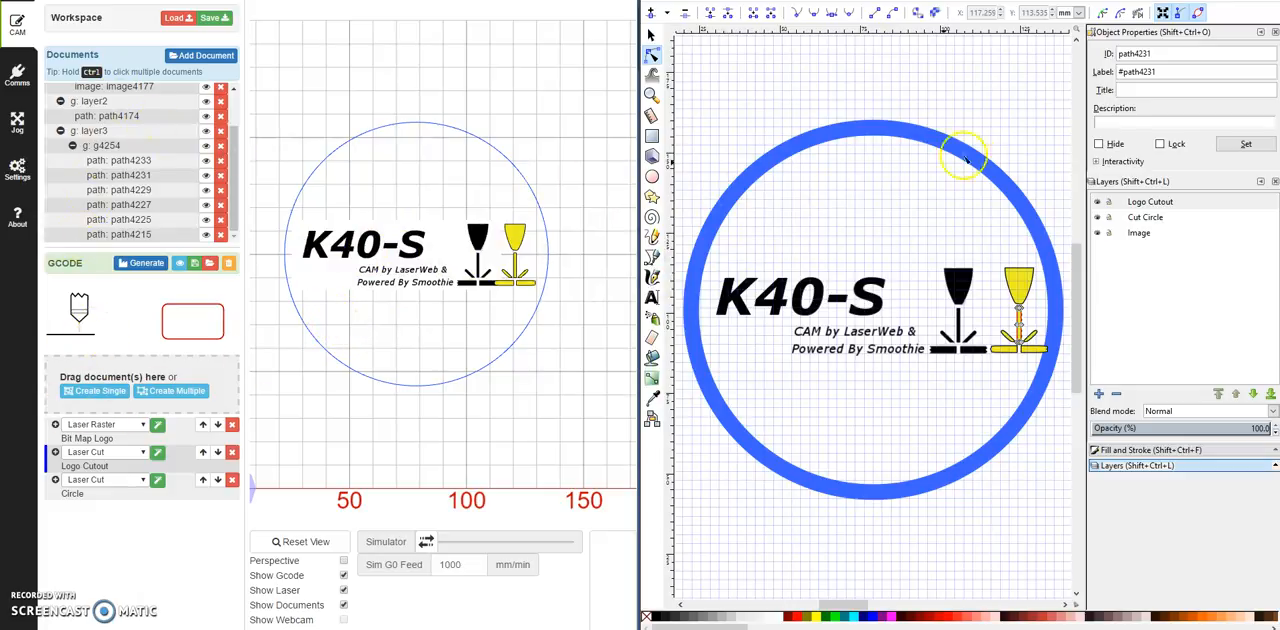
mouse_move(780, 296)
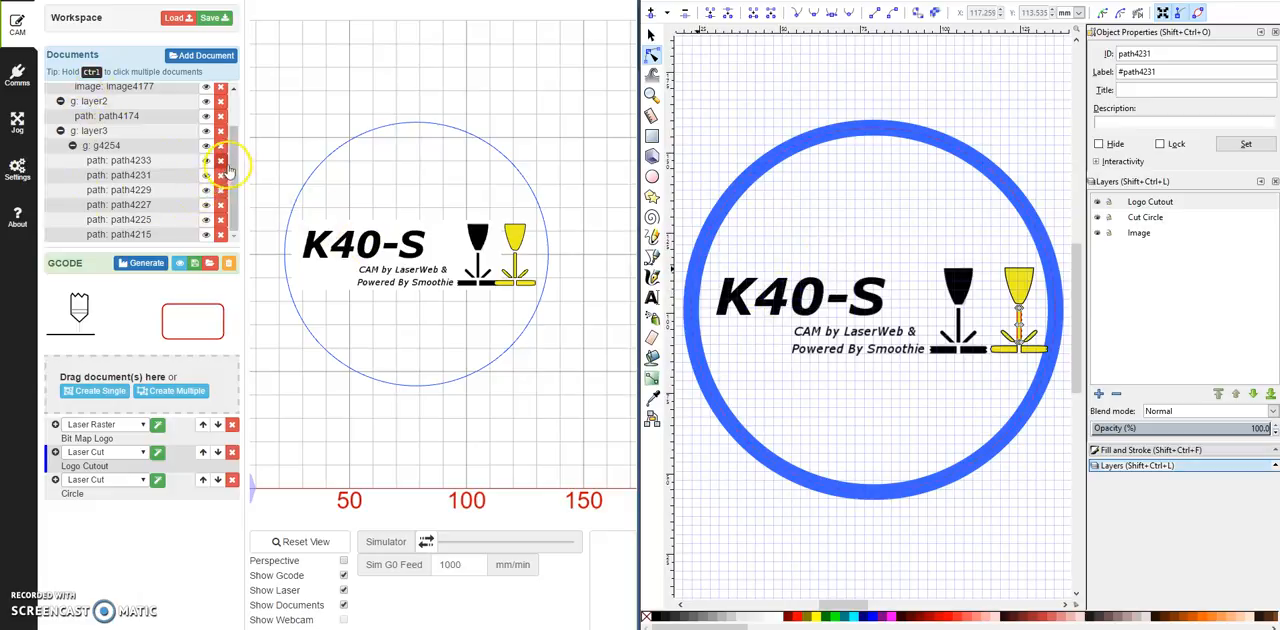
scroll("up", 3)
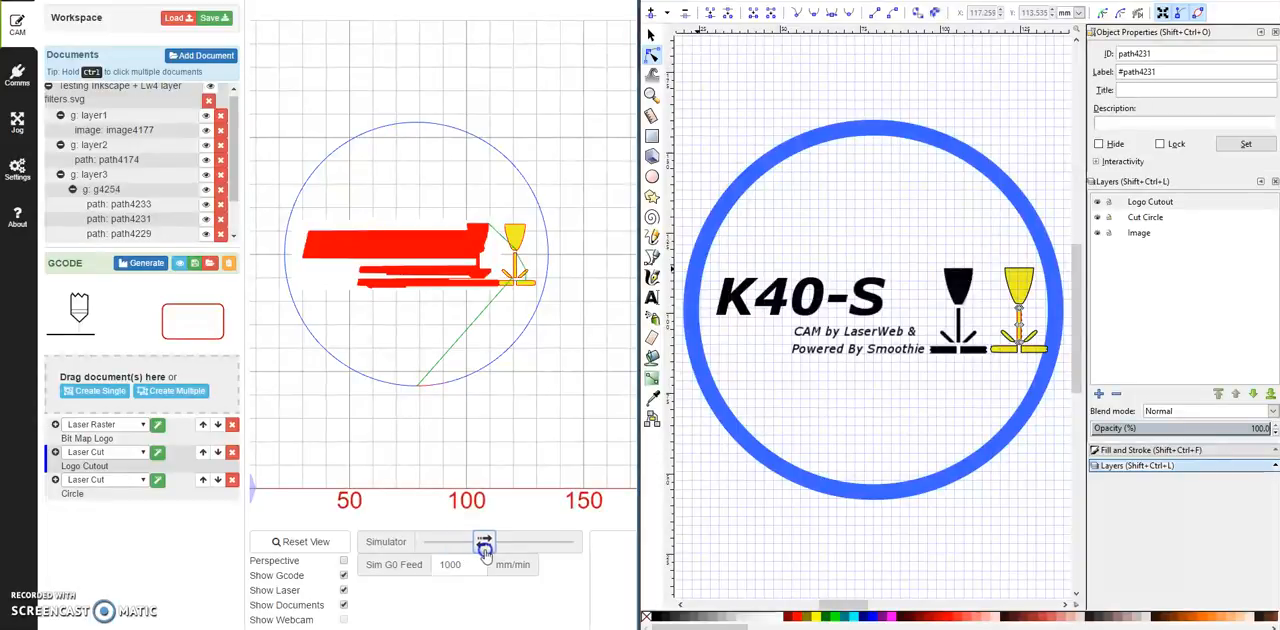
Play the simulation through the logo engraving into the circle cut, then scrub back over it.
left_click_drag(484, 540, 520, 540)
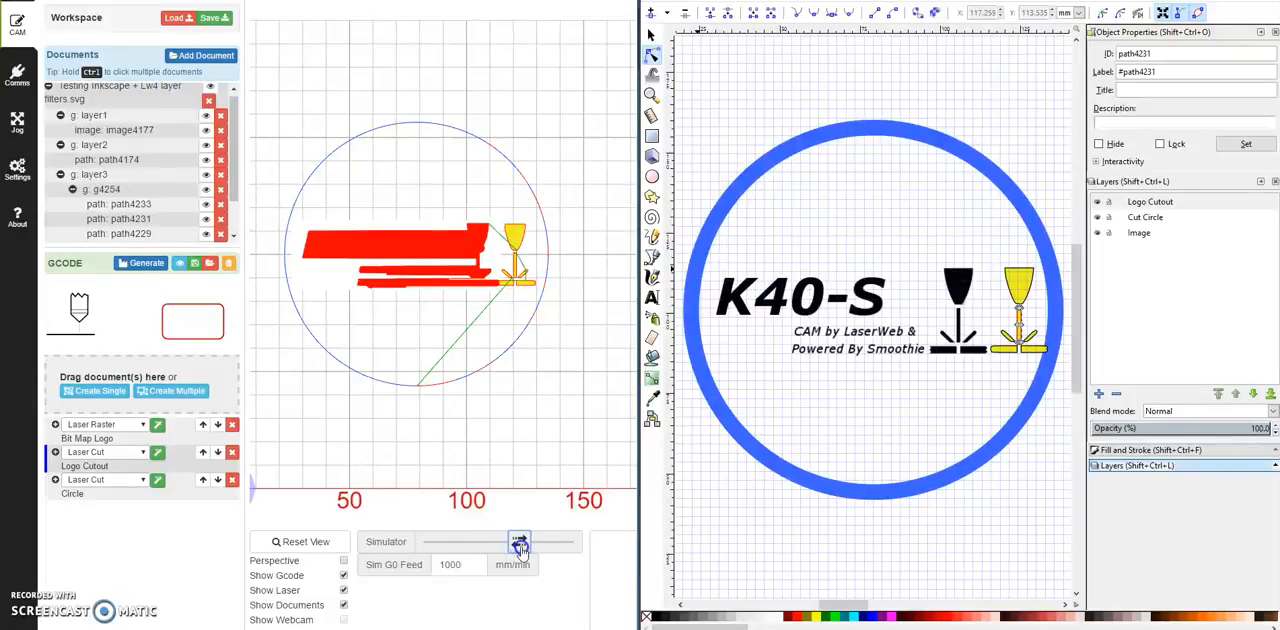
left_click_drag(518, 540, 572, 544)
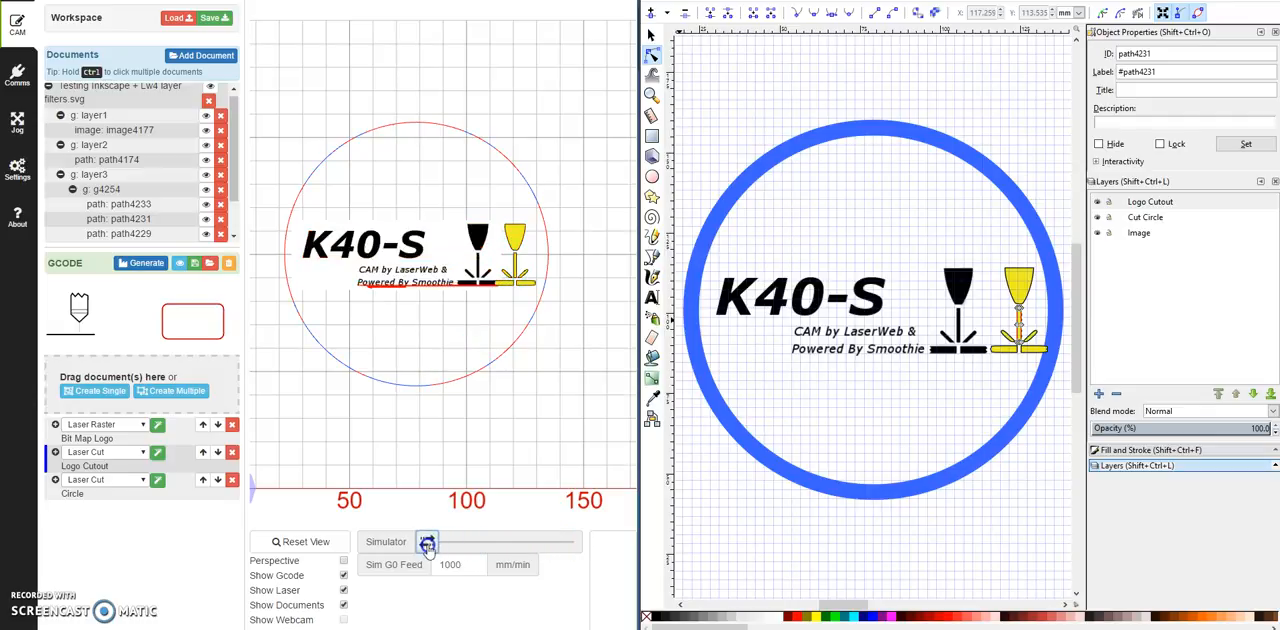
left_click_drag(428, 542, 462, 542)
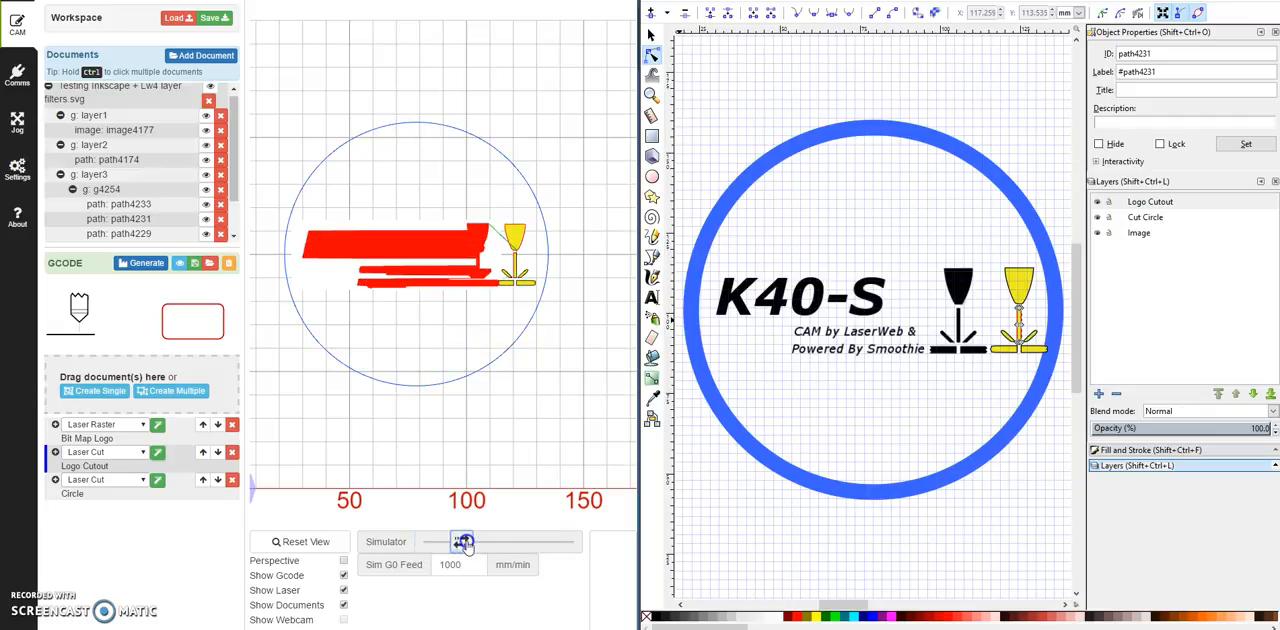
left_click_drag(464, 540, 548, 540)
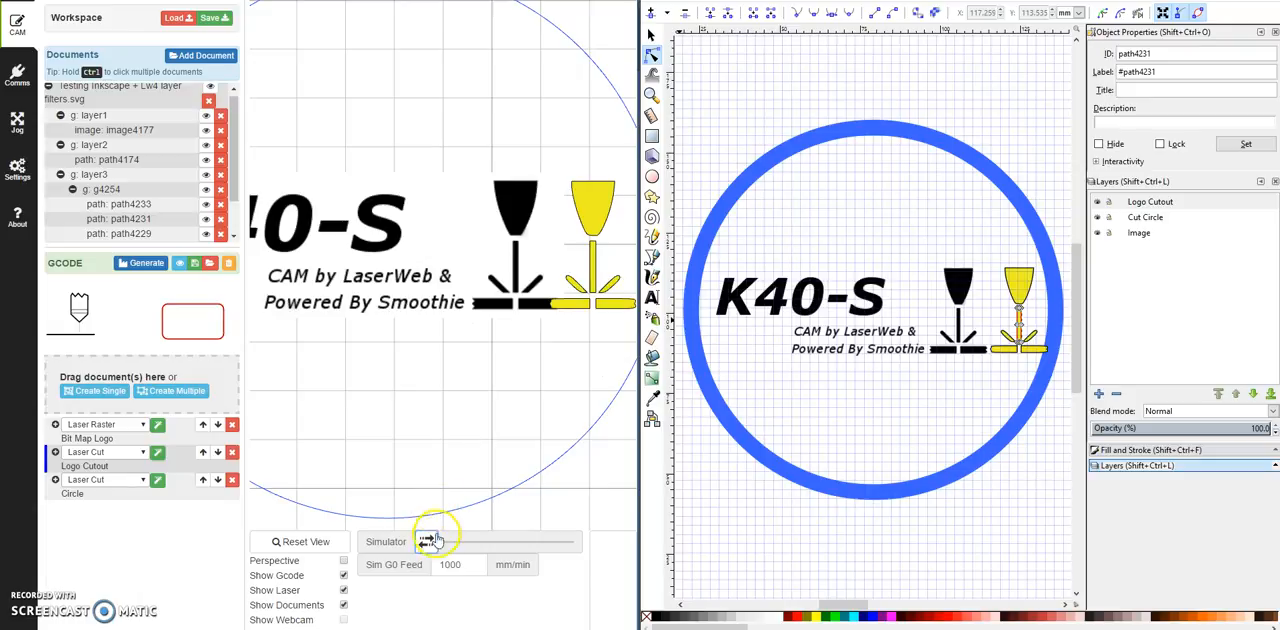
Jump the simulation partway through the job, then return the slider to the start.
left_click(448, 540)
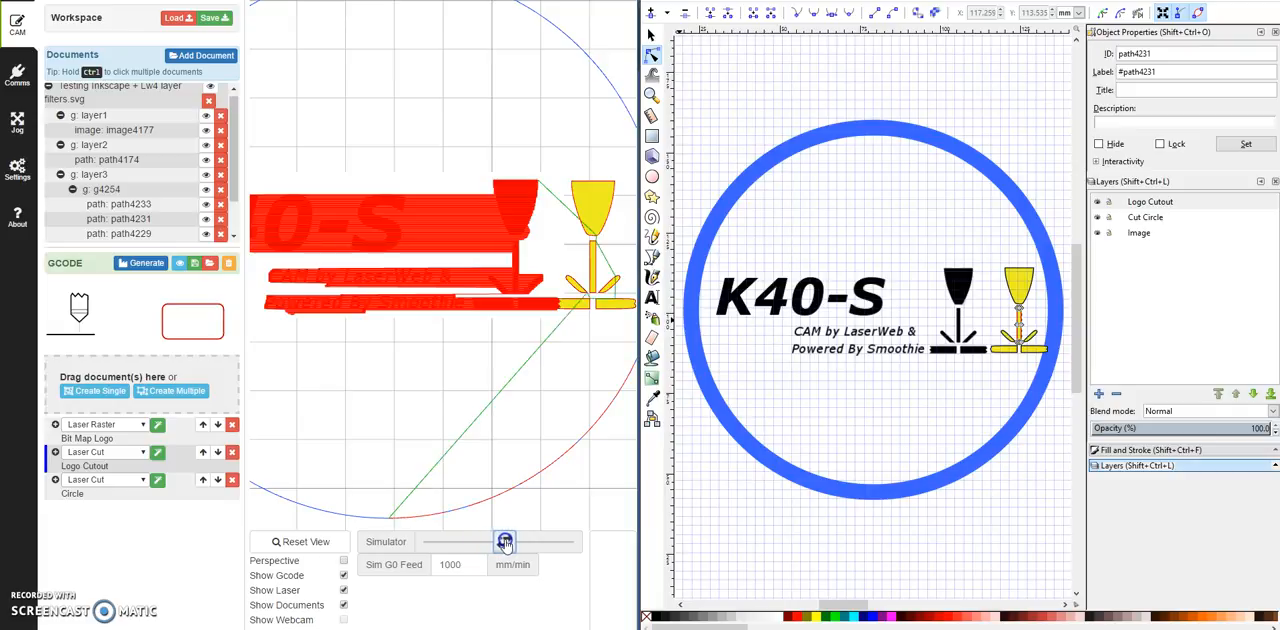
left_click_drag(504, 540, 410, 548)
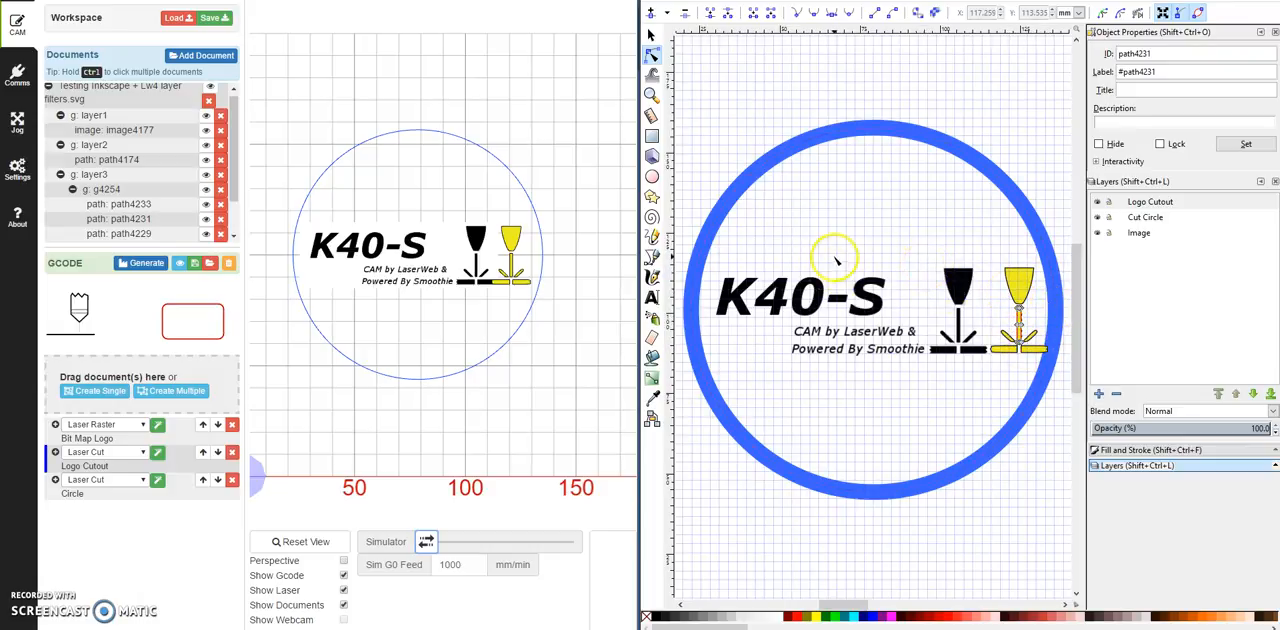
mouse_move(960, 204)
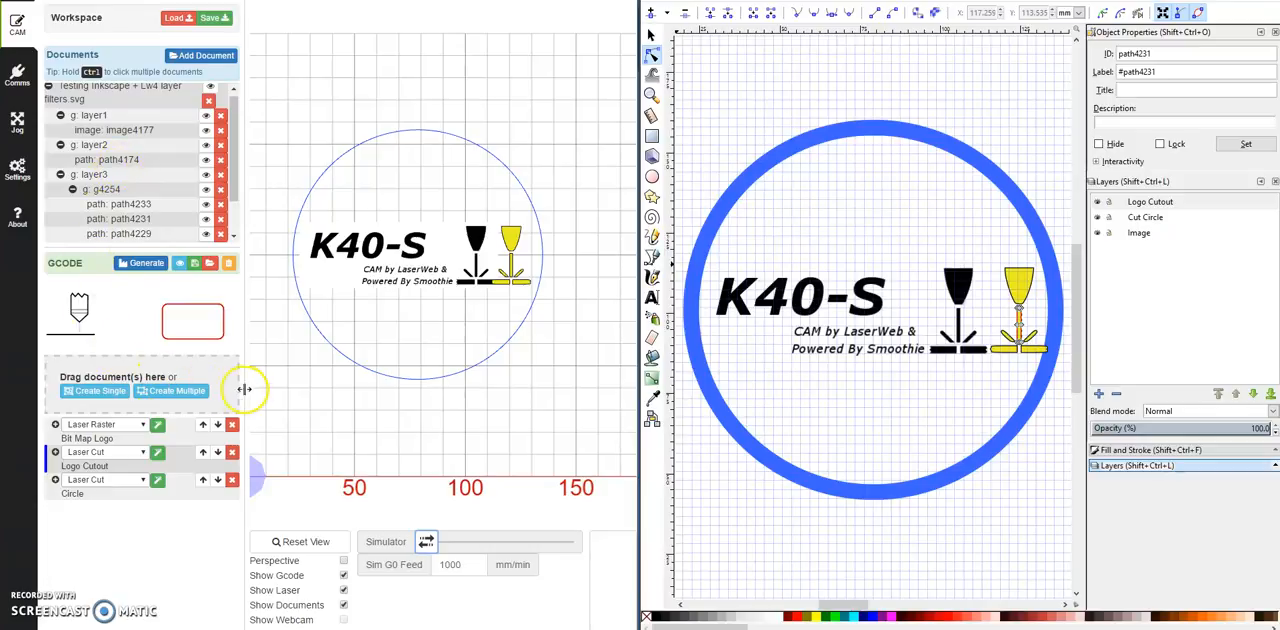
mouse_move(168, 340)
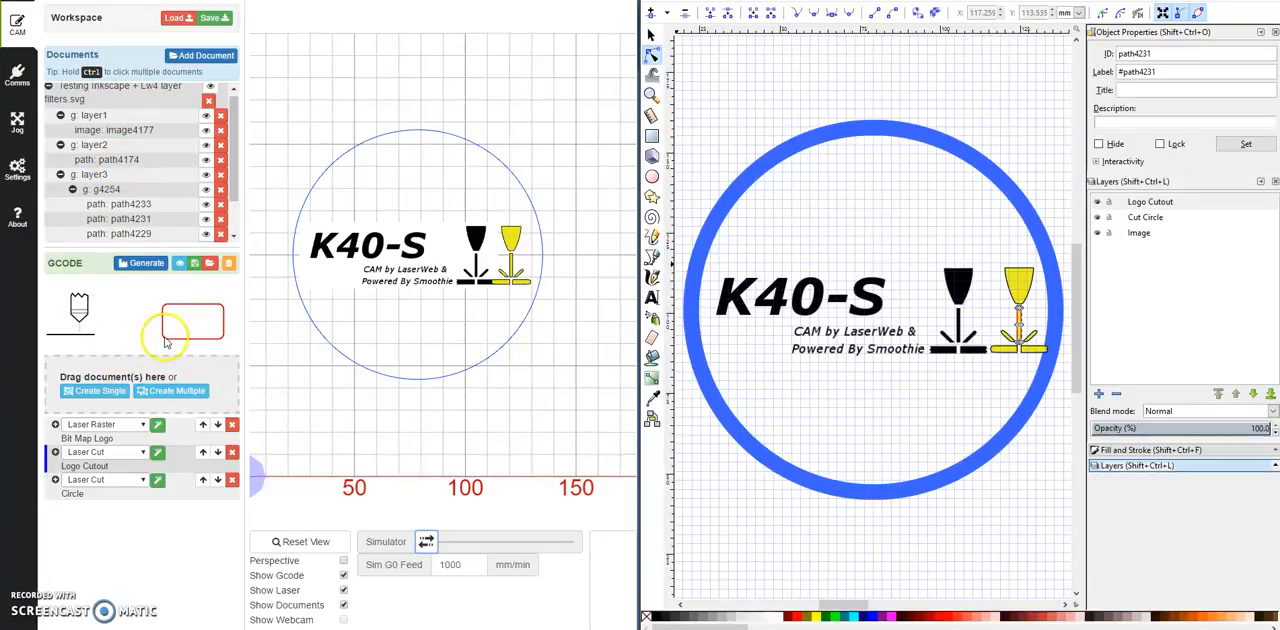
mouse_move(222, 310)
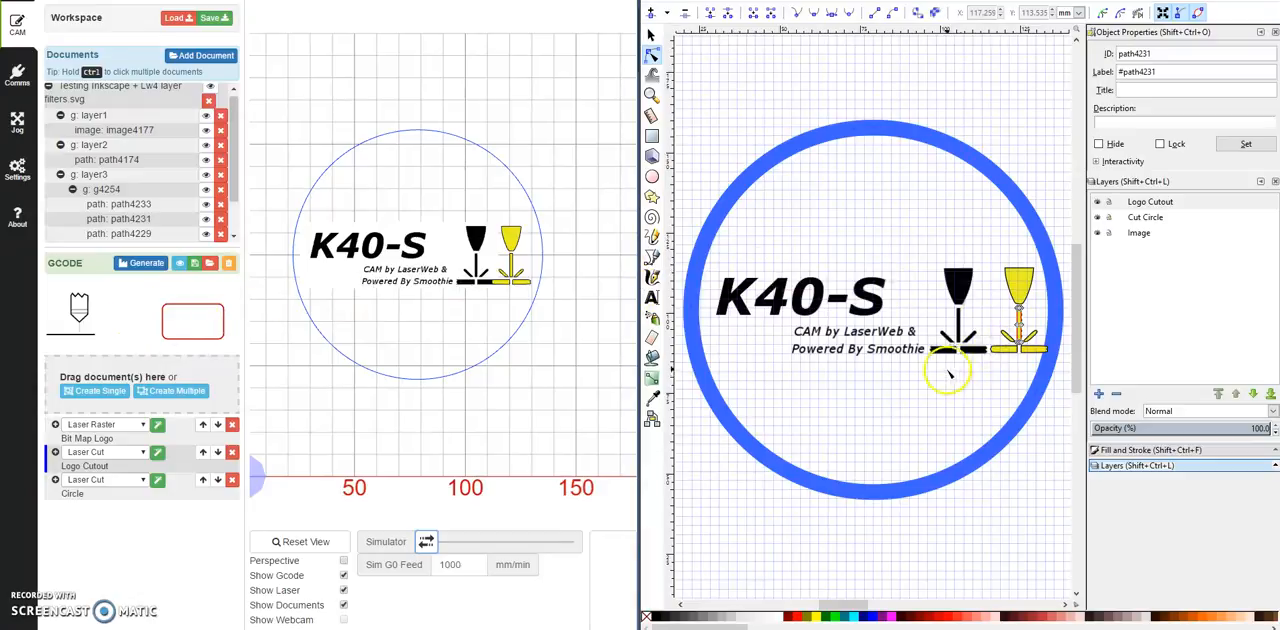
mouse_move(870, 230)
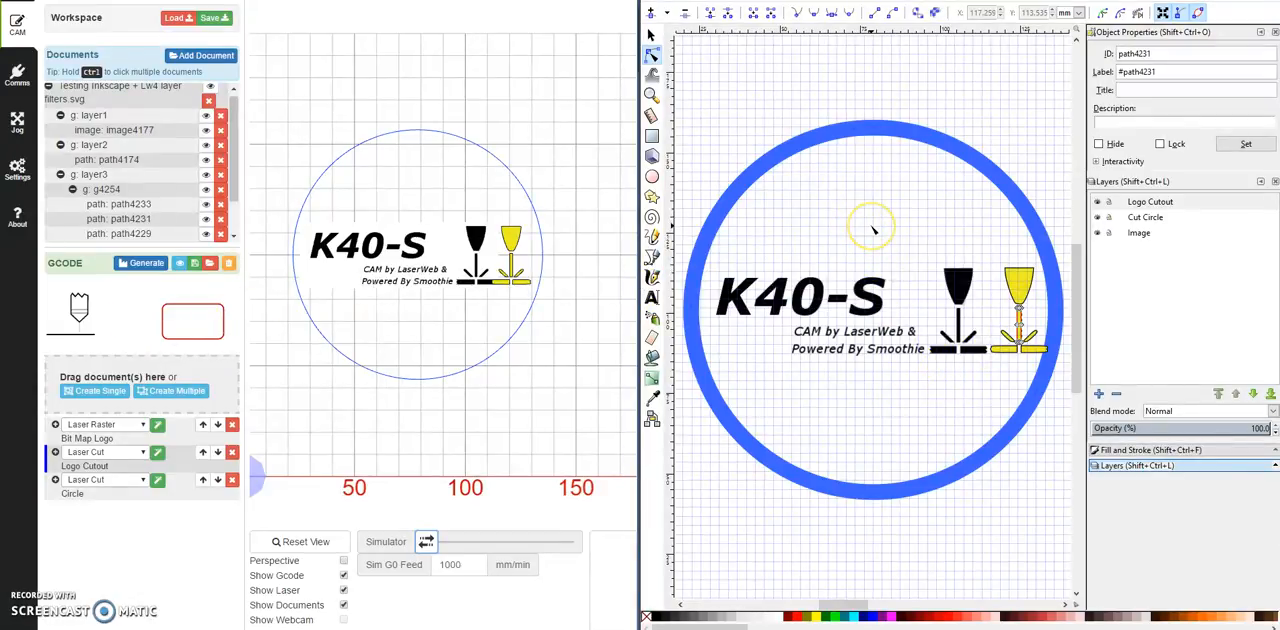